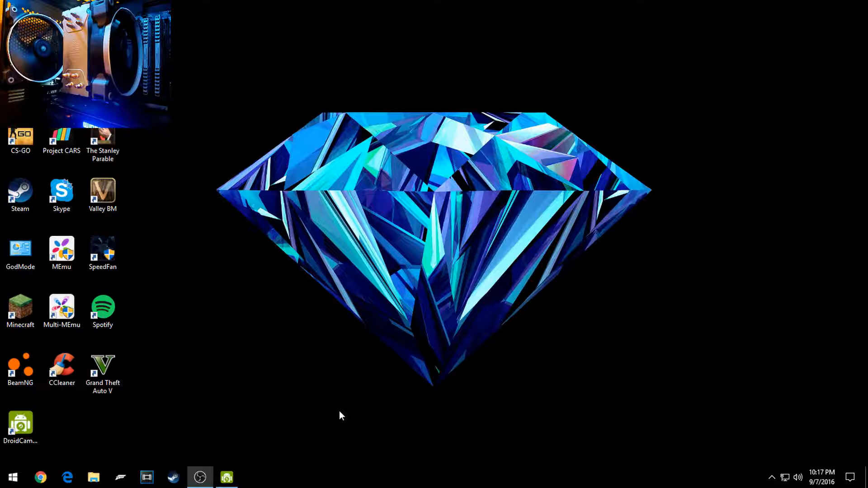
{"action": "mouse_move", "coordinate": [79, 471]}
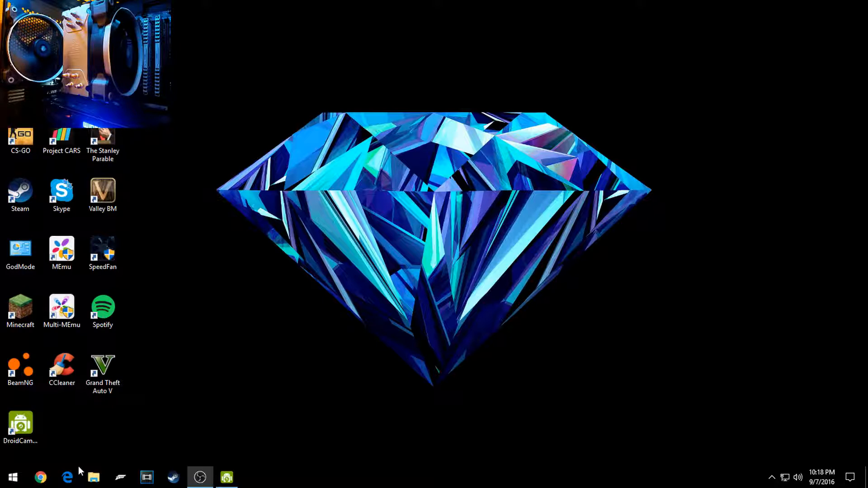
{"action": "mouse_move", "coordinate": [147, 260]}
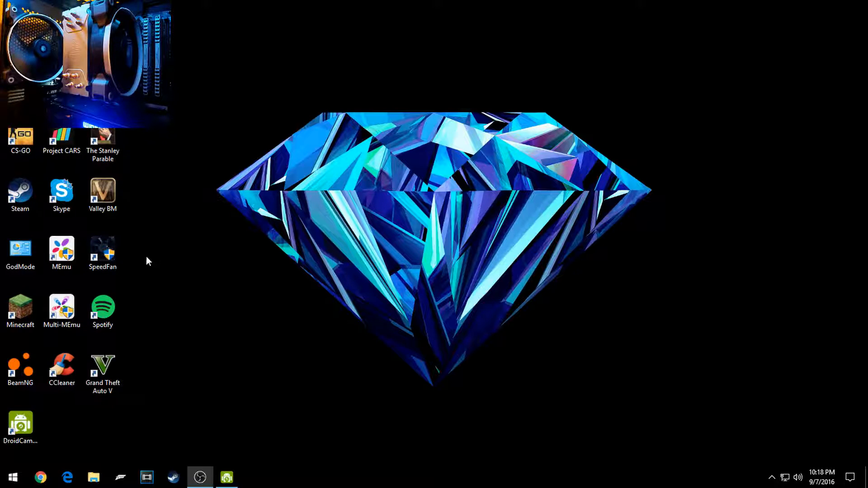
{"action": "mouse_move", "coordinate": [62, 411]}
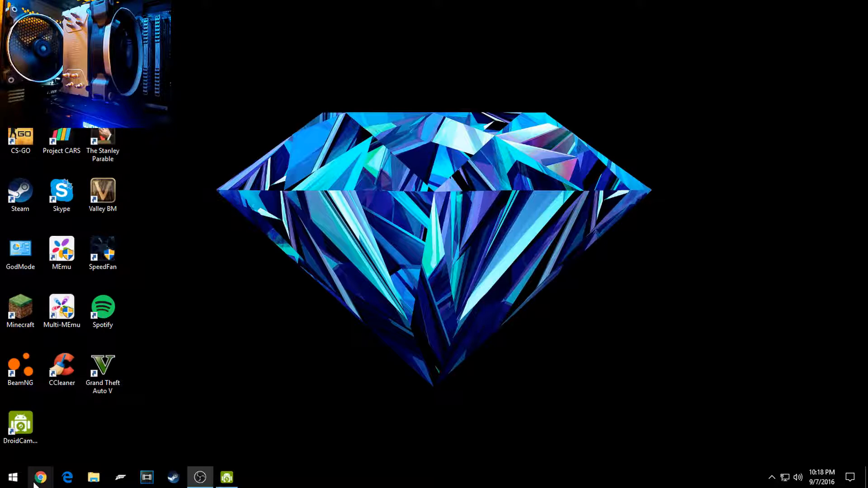
{"action": "mouse_move", "coordinate": [40, 478]}
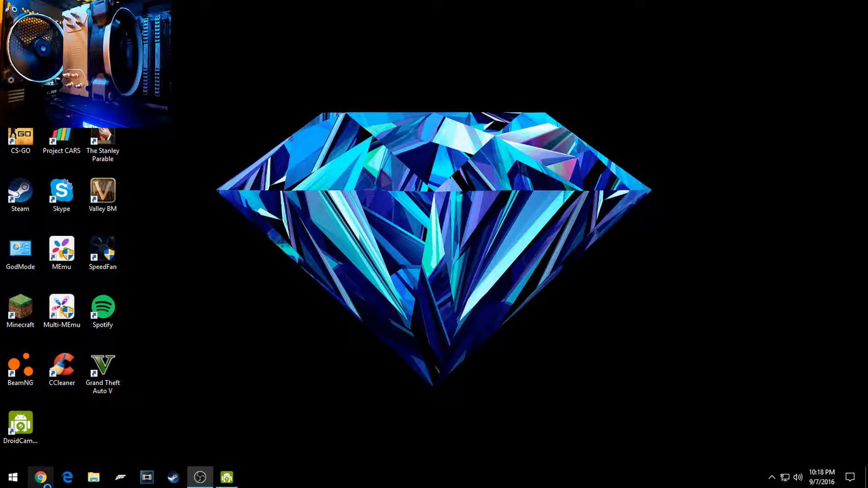
- Download the SpeedFan 4.52 installer from the official almico.com page in Chrome
{"action": "left_click", "coordinate": [39, 476]}
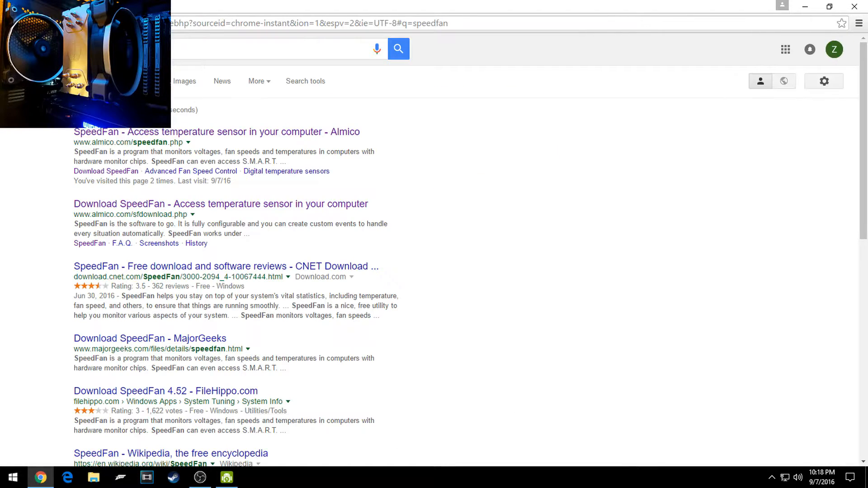
{"action": "mouse_move", "coordinate": [203, 137]}
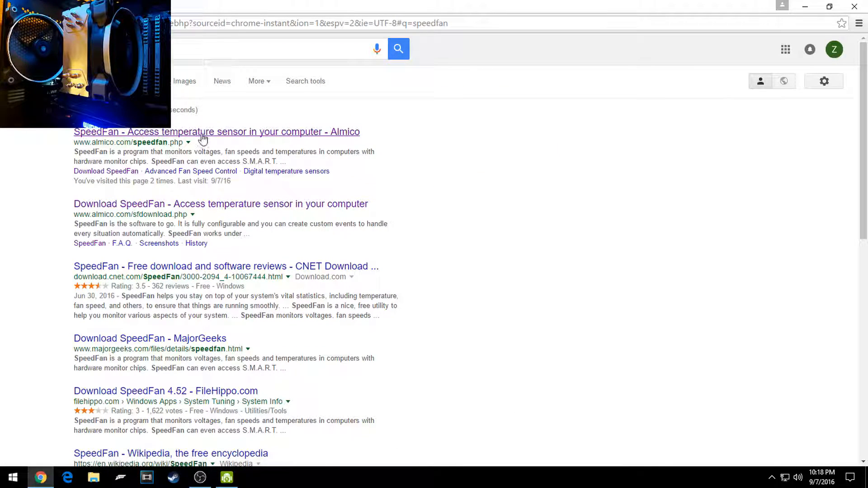
{"action": "left_click", "coordinate": [216, 132]}
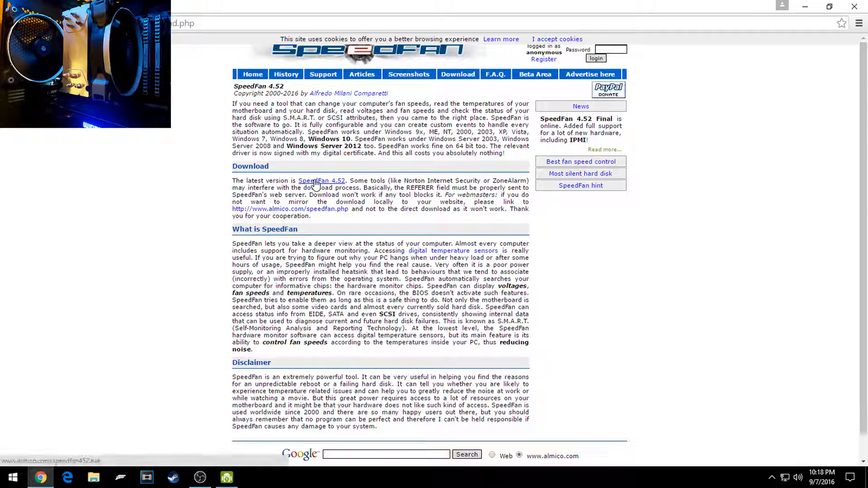
{"action": "left_click", "coordinate": [321, 180]}
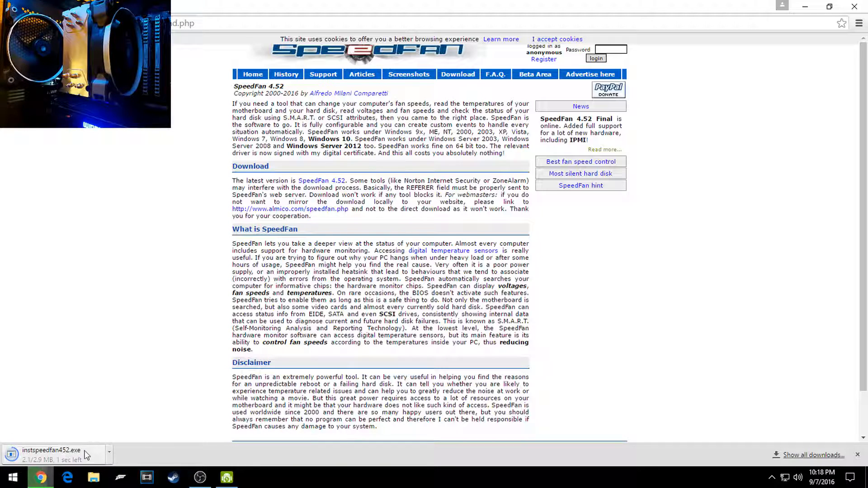
{"action": "mouse_move", "coordinate": [173, 170]}
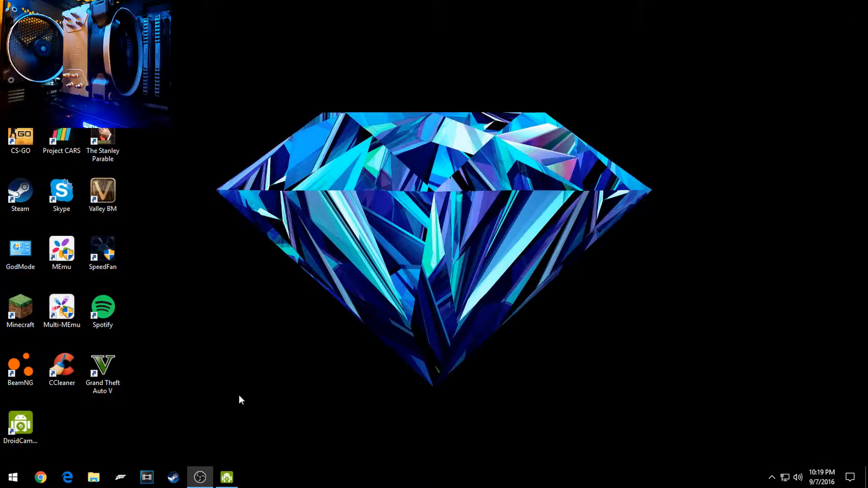
- Launch the instspeedfan452 installer from the Downloads folder
{"action": "left_click", "coordinate": [93, 478]}
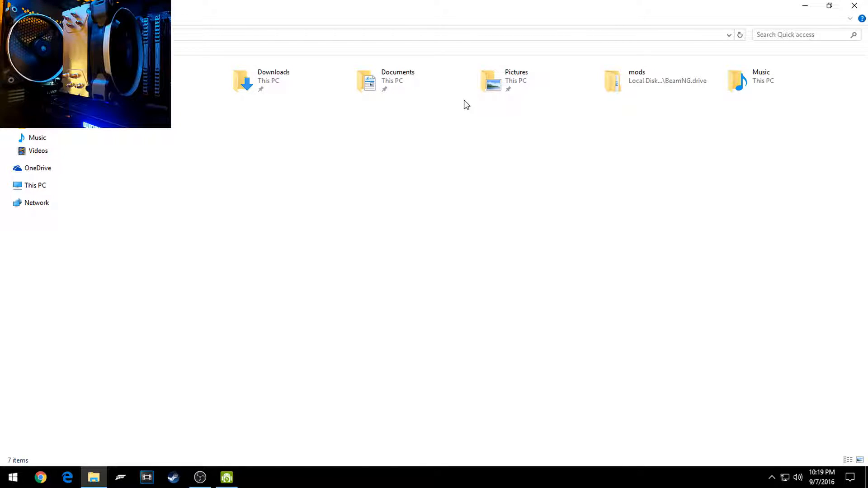
{"action": "mouse_move", "coordinate": [375, 84]}
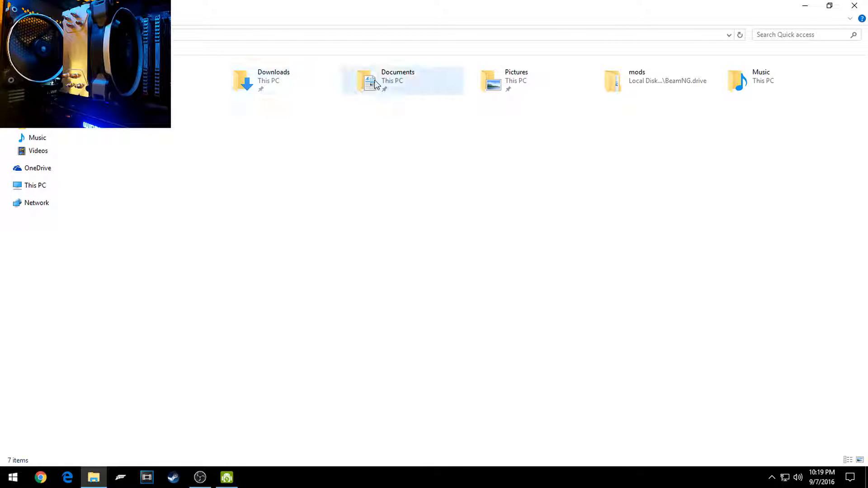
{"action": "left_click", "coordinate": [273, 80]}
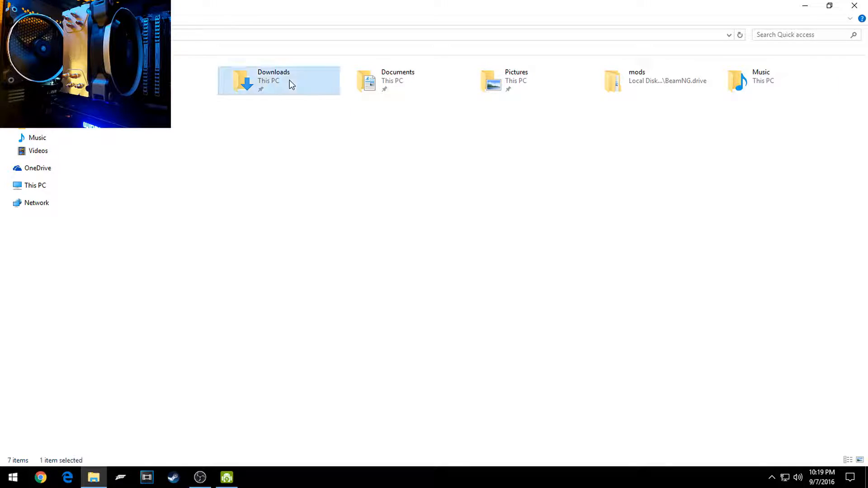
{"action": "double_click", "coordinate": [273, 81]}
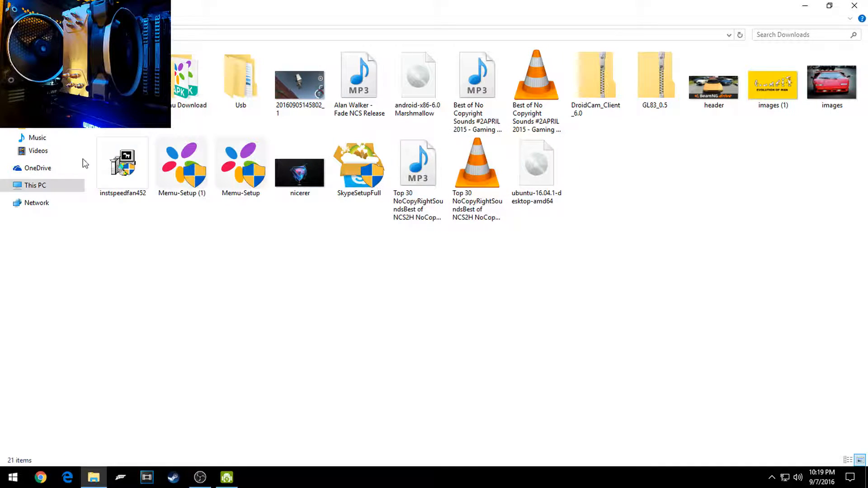
{"action": "mouse_move", "coordinate": [123, 166]}
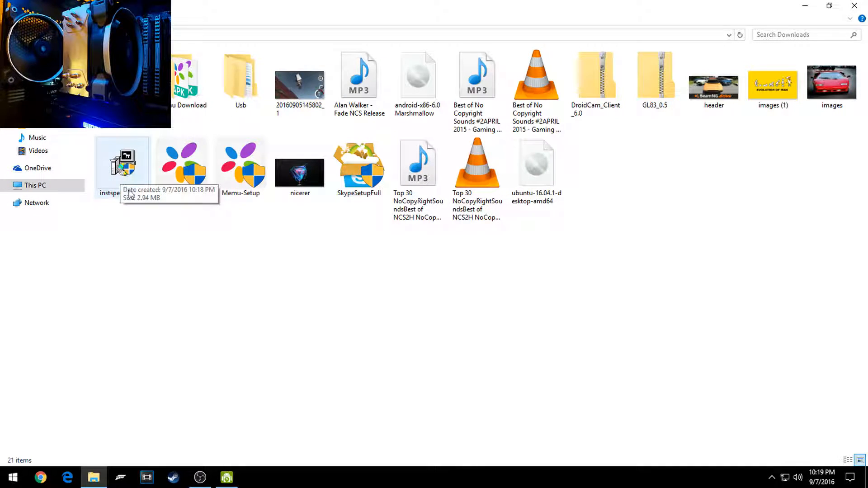
{"action": "double_click", "coordinate": [122, 162]}
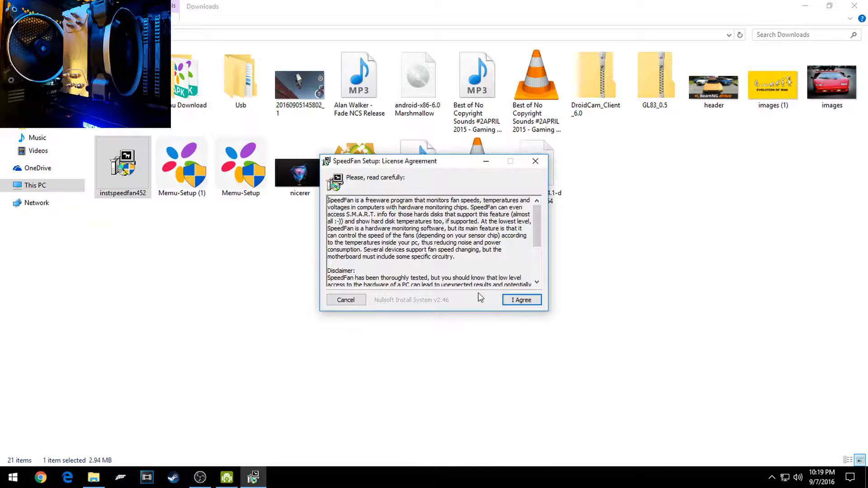
- Accept the license and keep all components in SpeedFan Setup
{"action": "left_click", "coordinate": [521, 300]}
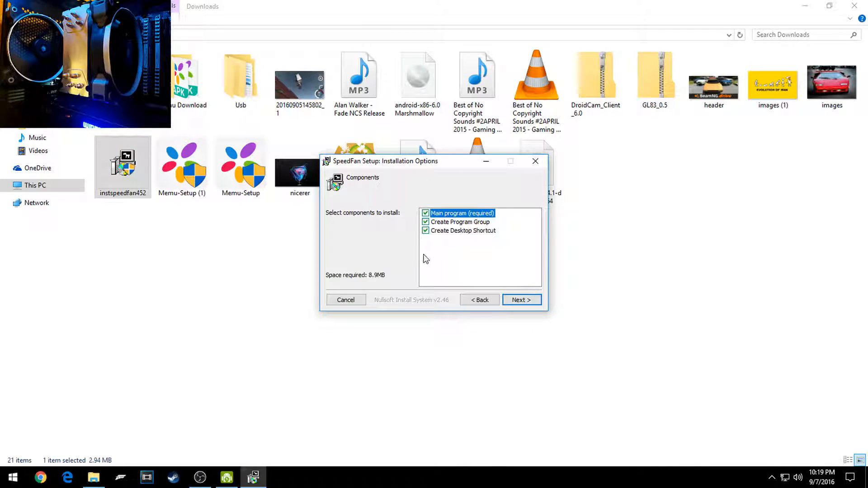
{"action": "left_click", "coordinate": [521, 300]}
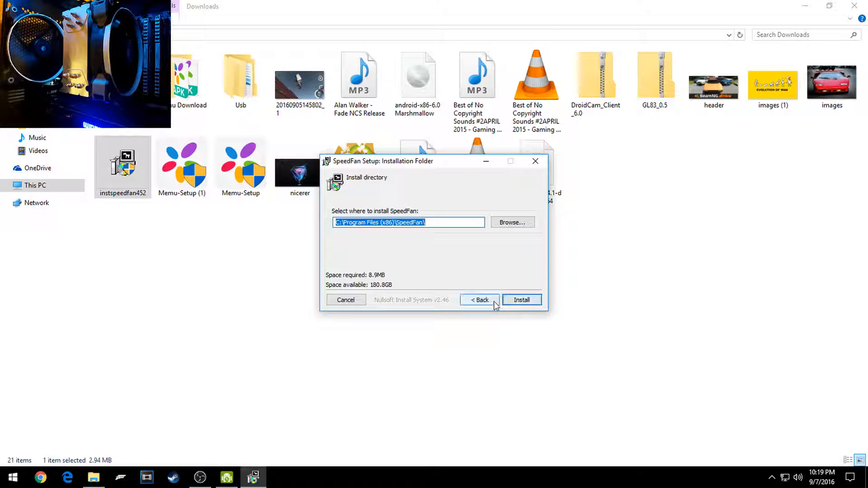
{"action": "mouse_move", "coordinate": [353, 306]}
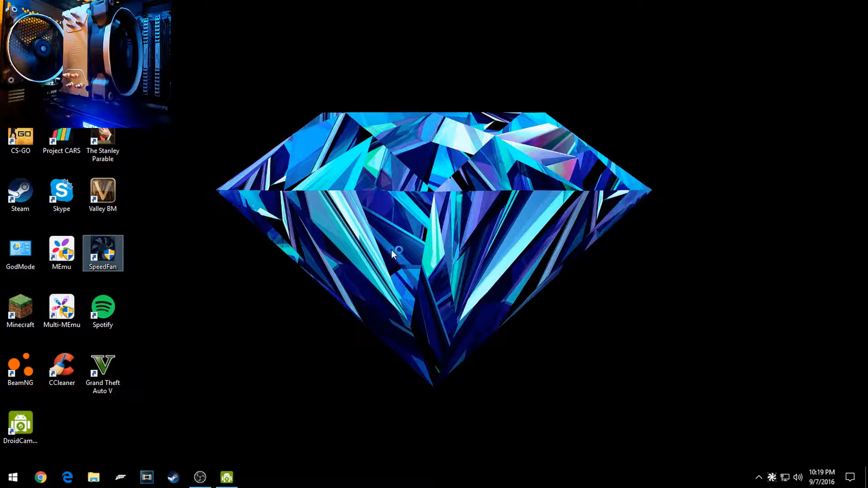
- Start SpeedFan from its desktop shortcut and view the Readings tab
{"action": "double_click", "coordinate": [102, 253]}
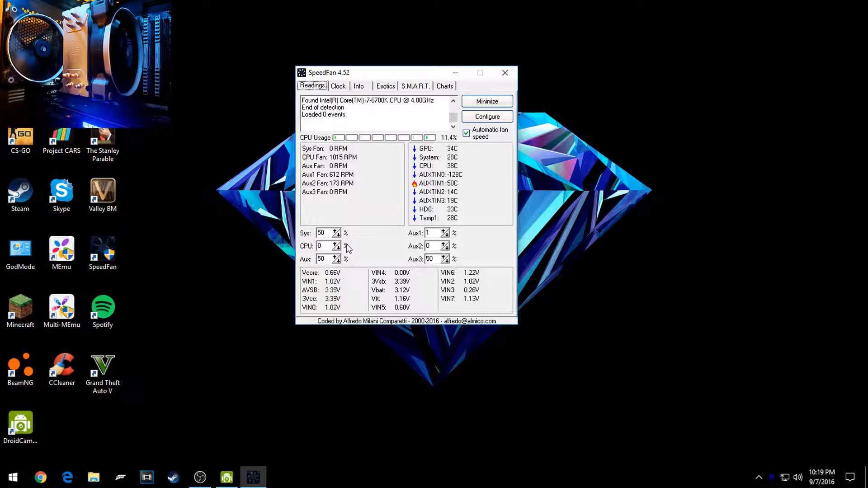
{"action": "left_click", "coordinate": [340, 243]}
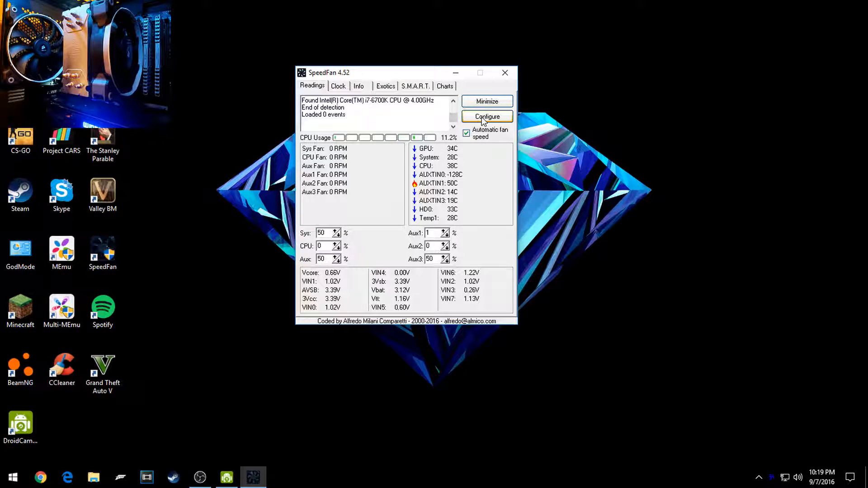
- Show the advanced properties of the Nuvoton NCT6793D chip in Configure
{"action": "left_click", "coordinate": [486, 117]}
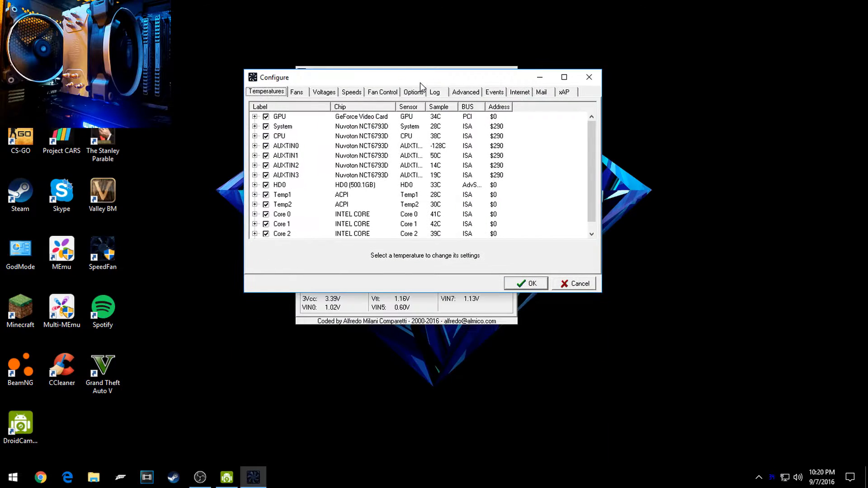
{"action": "left_click", "coordinate": [465, 93]}
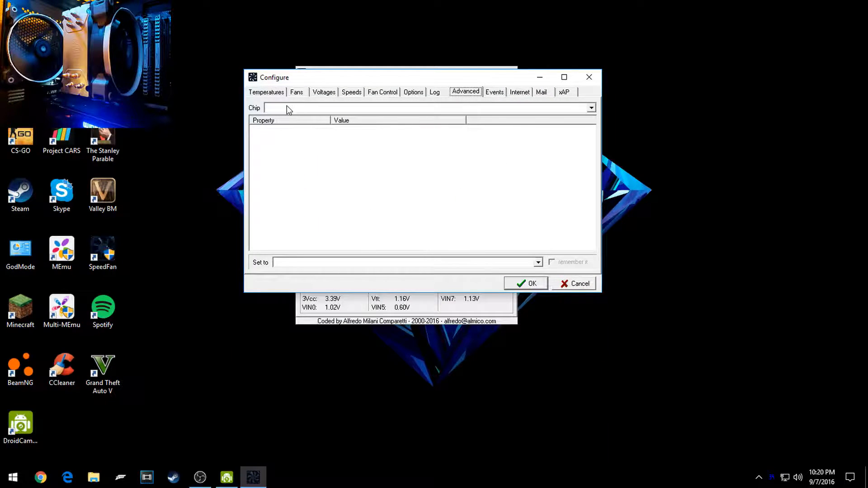
{"action": "left_click", "coordinate": [590, 107]}
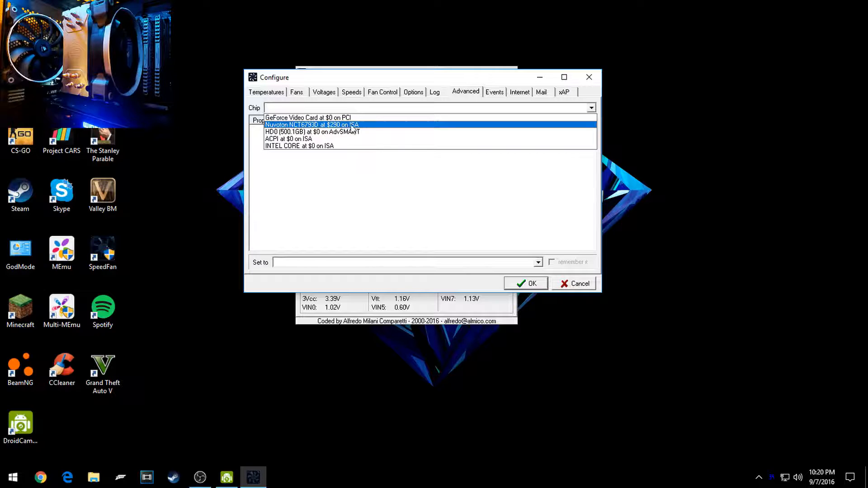
{"action": "left_click", "coordinate": [327, 125]}
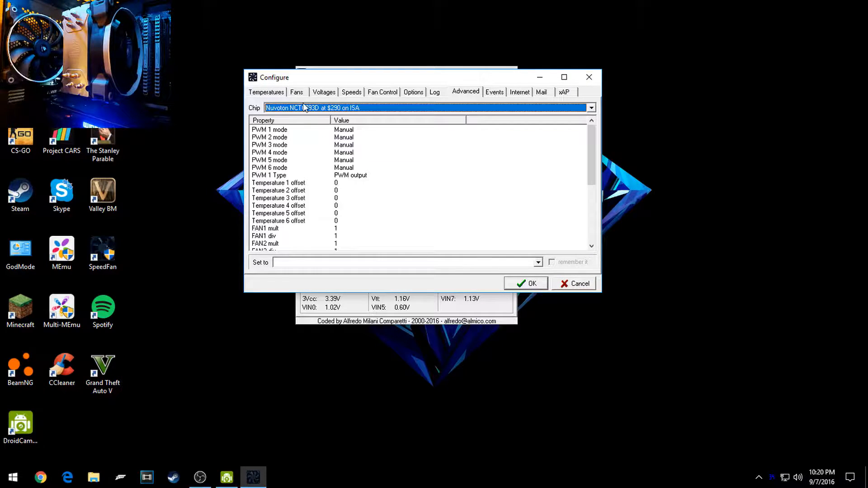
{"action": "mouse_move", "coordinate": [344, 182]}
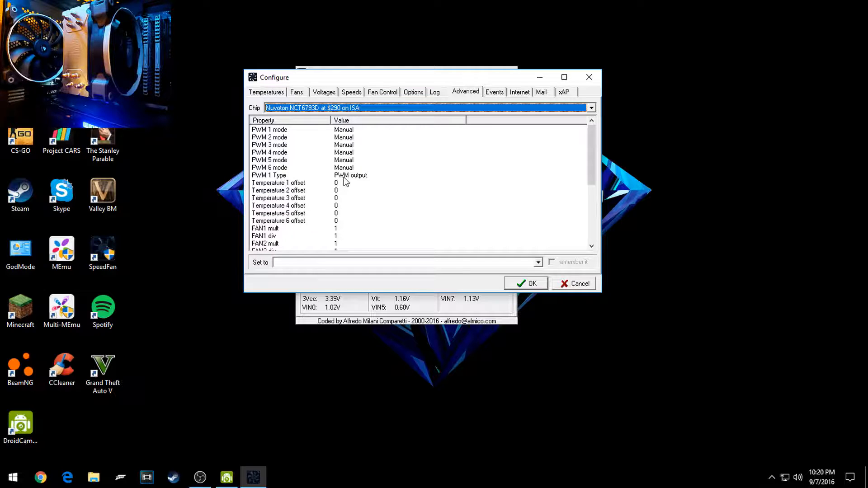
{"action": "mouse_move", "coordinate": [275, 169]}
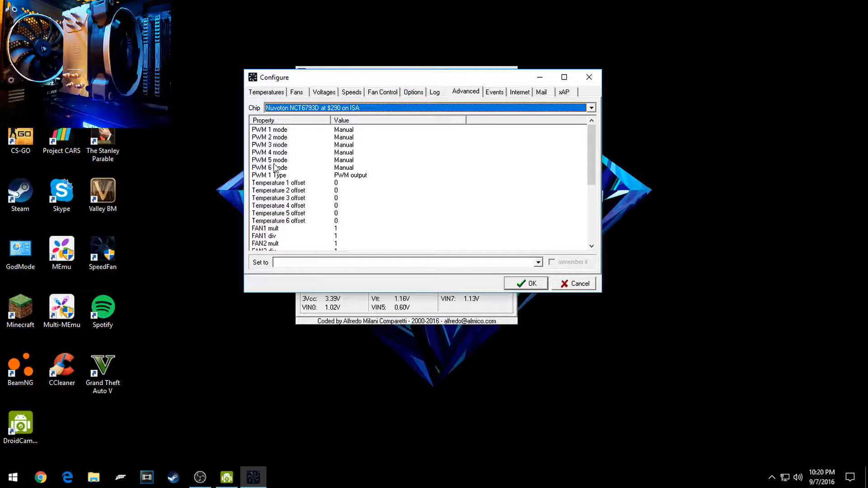
- Set the PWM 1 mode property to Manual
{"action": "left_click", "coordinate": [270, 129]}
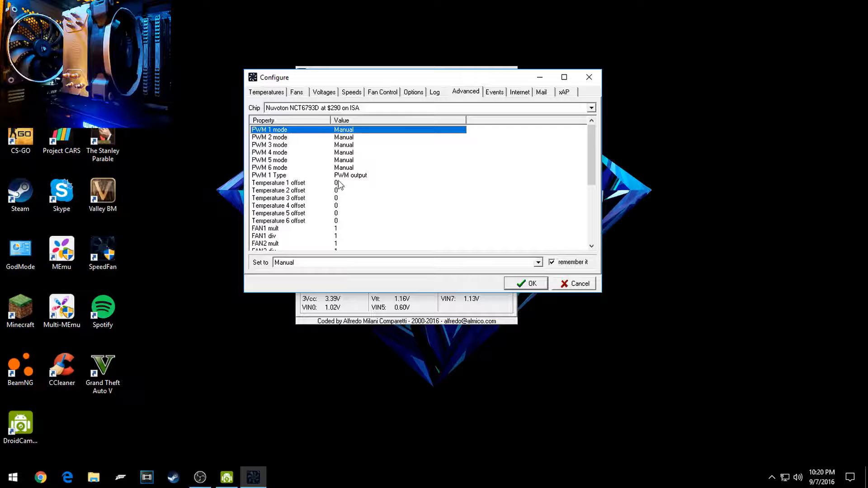
{"action": "mouse_move", "coordinate": [347, 136]}
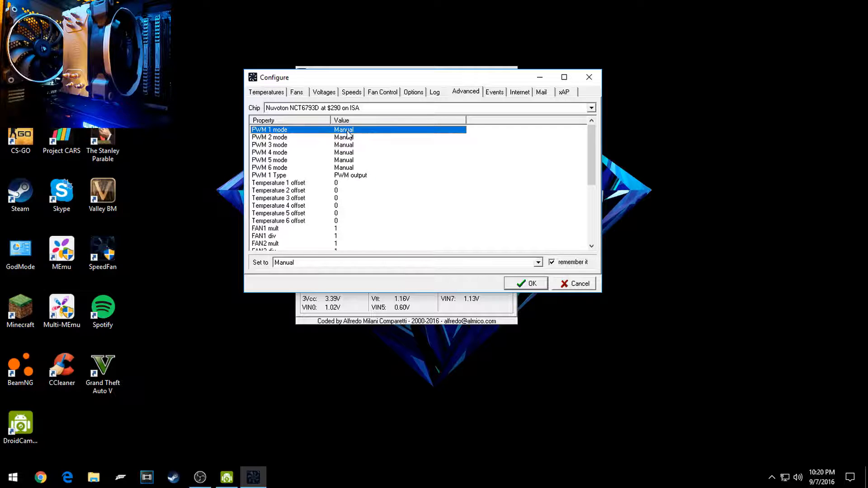
{"action": "left_click", "coordinate": [536, 263]}
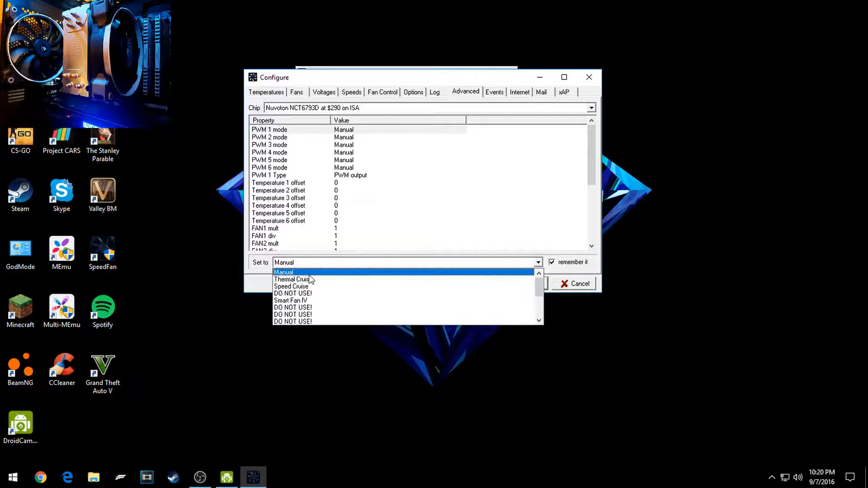
{"action": "left_click", "coordinate": [283, 273]}
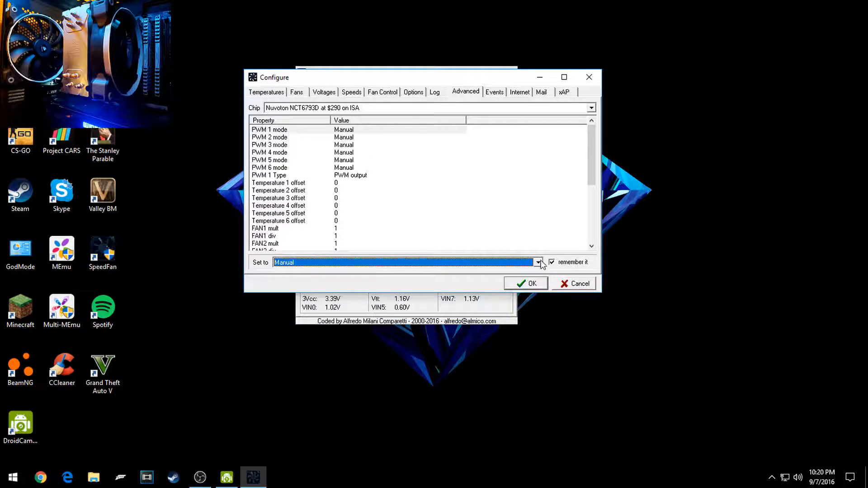
{"action": "mouse_move", "coordinate": [372, 190]}
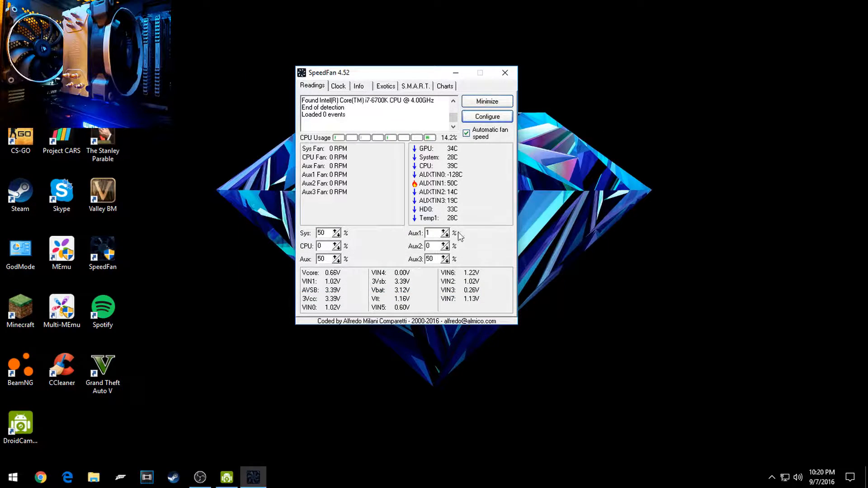
- Raise the CPU and Aux1 fans to 100% and re-enable automatic fan speed
{"action": "left_click", "coordinate": [466, 133]}
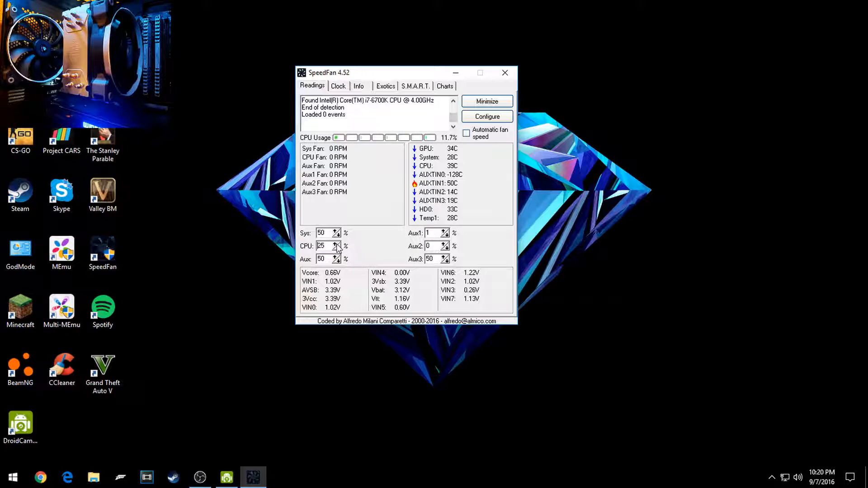
{"action": "left_click", "coordinate": [338, 244]}
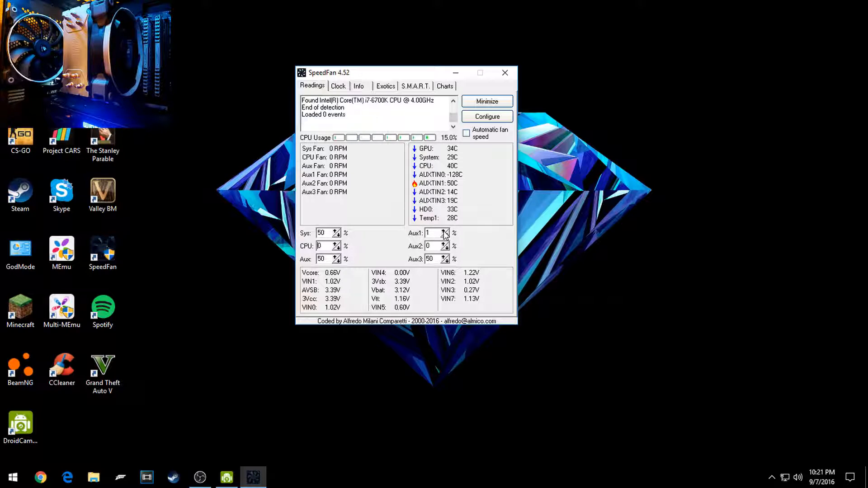
{"action": "left_click", "coordinate": [445, 231]}
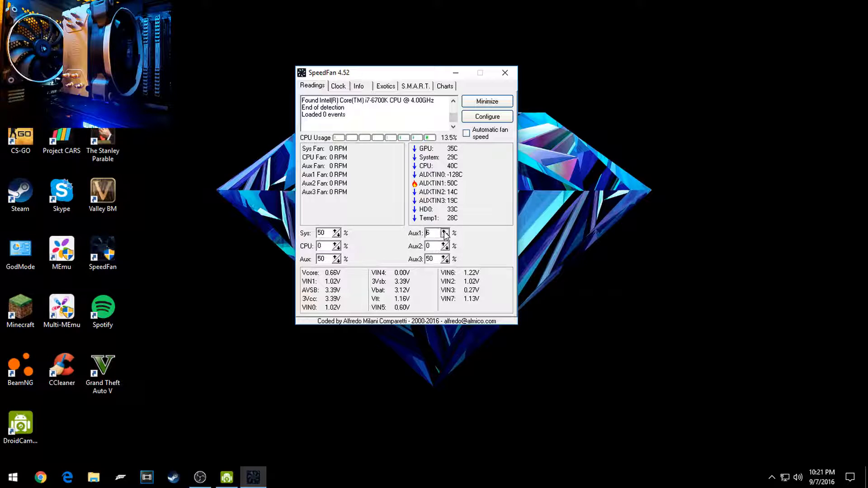
{"action": "left_click", "coordinate": [445, 231]}
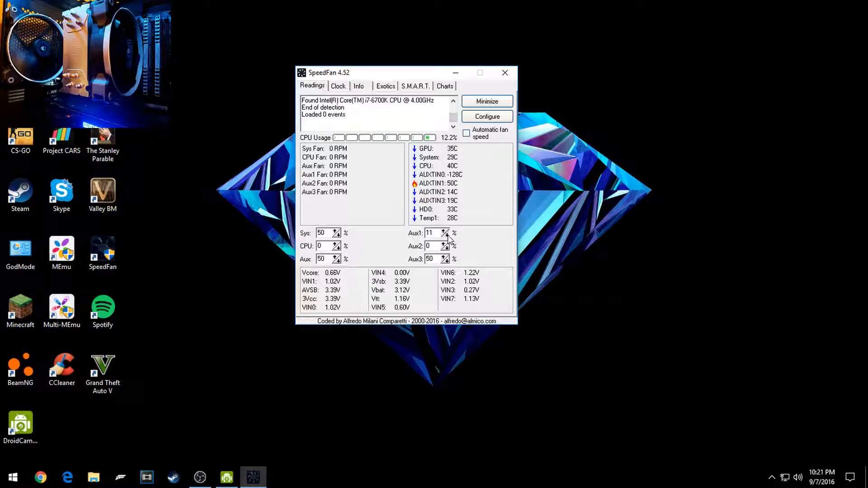
{"action": "left_click", "coordinate": [467, 133]}
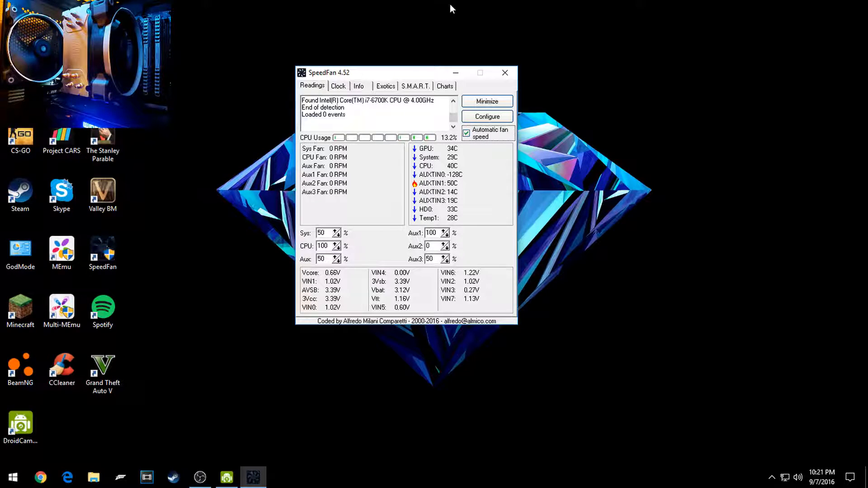
- Create a fan controller named 'cpu fan' on the Fan Control tab
{"action": "left_click", "coordinate": [487, 117]}
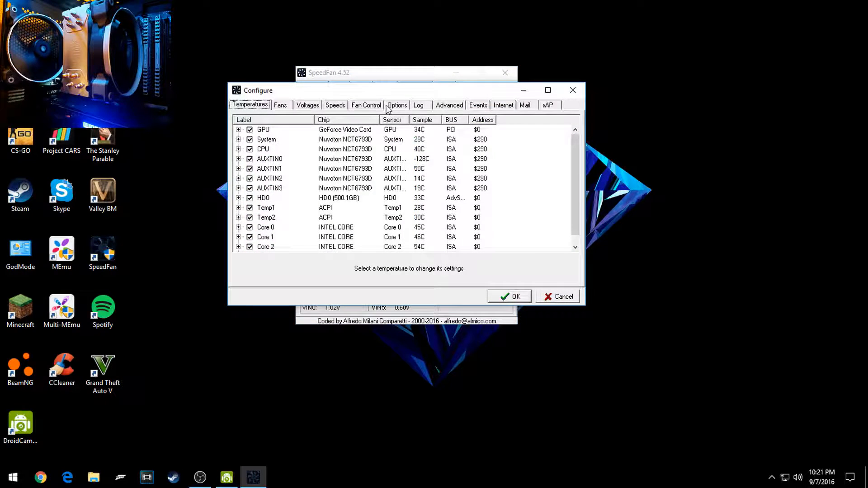
{"action": "left_click", "coordinate": [366, 104]}
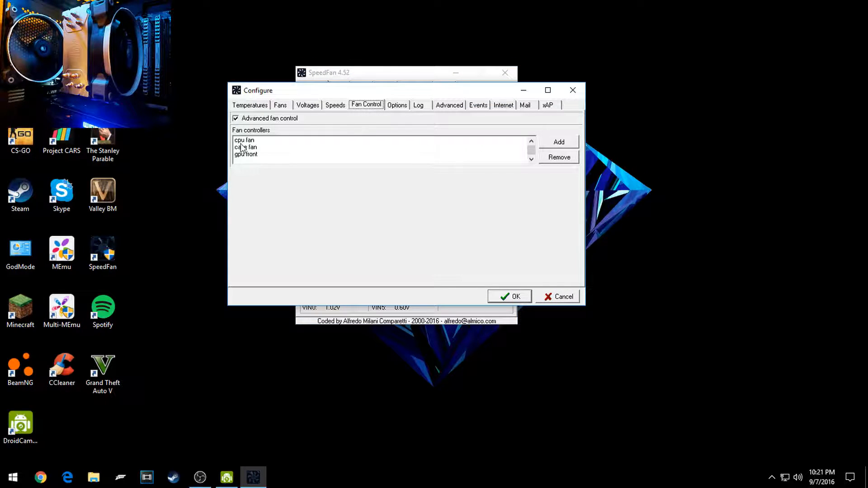
{"action": "left_click", "coordinate": [244, 140]}
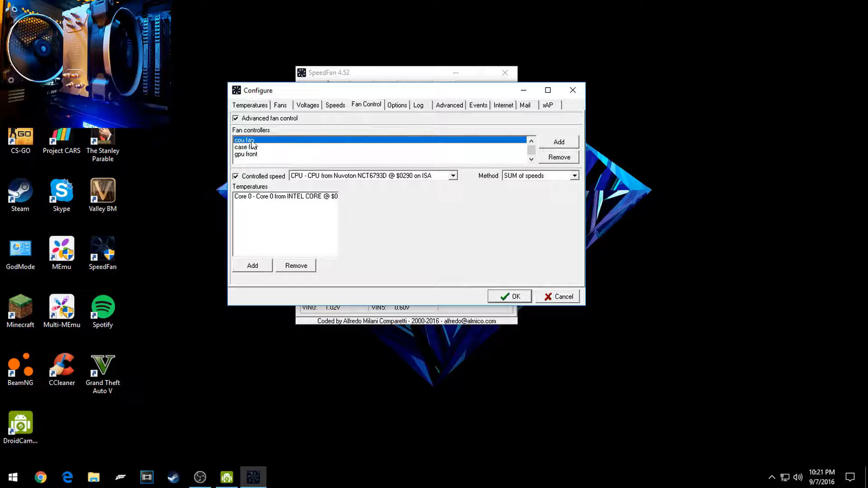
{"action": "left_click", "coordinate": [559, 142]}
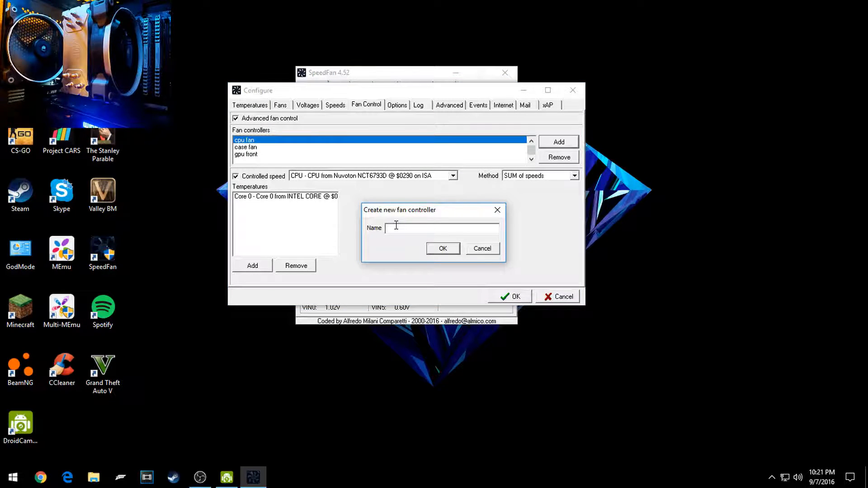
{"action": "type", "text": "cpu f"}
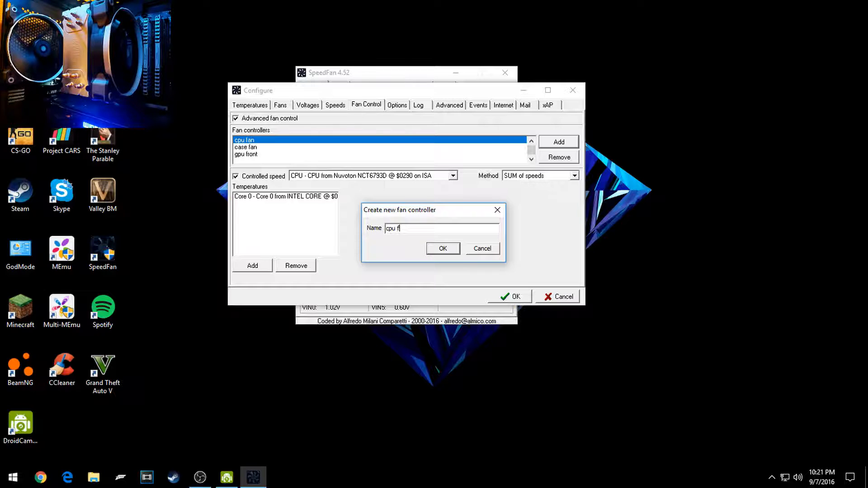
{"action": "type", "text": "an"}
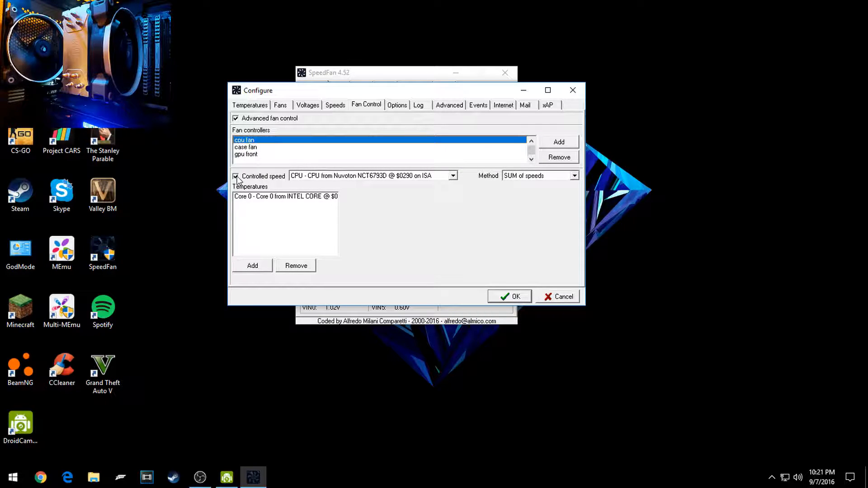
{"action": "mouse_move", "coordinate": [256, 179]}
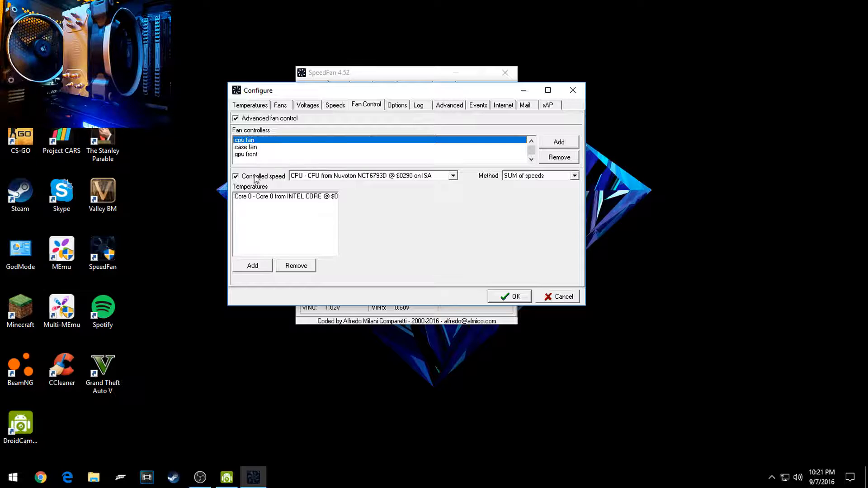
- Keep CPU as the controlled output and show the Core 0 response curve
{"action": "left_click", "coordinate": [452, 176]}
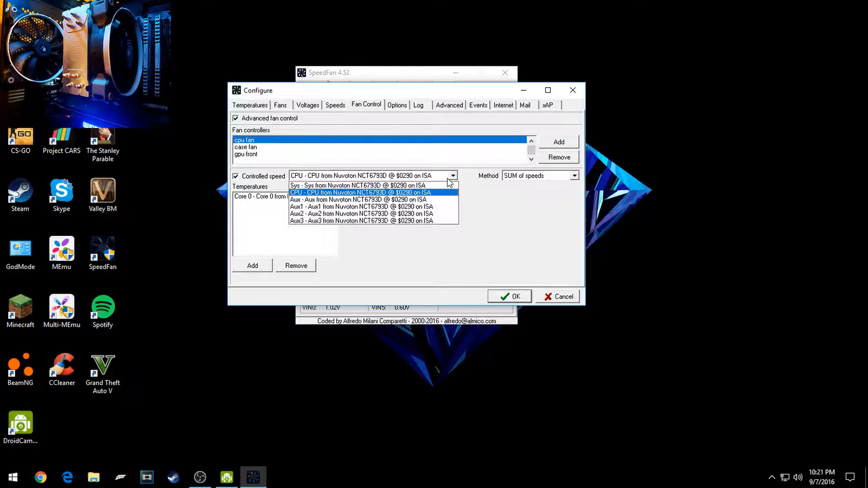
{"action": "mouse_move", "coordinate": [346, 199]}
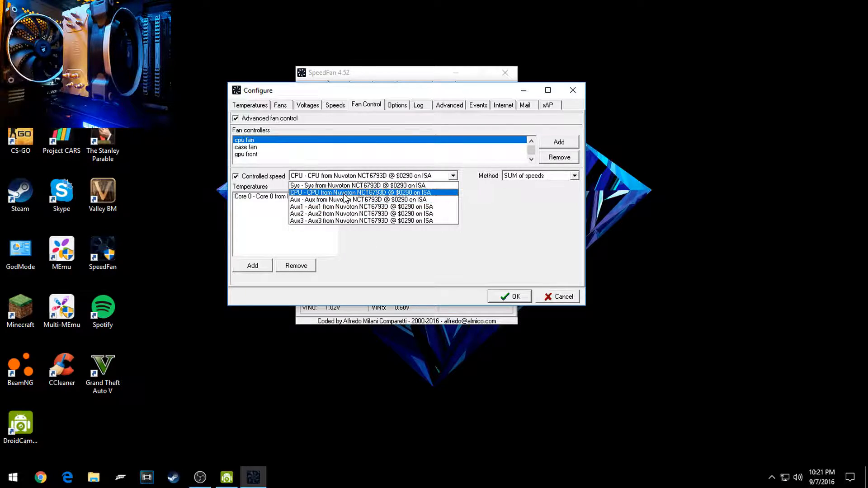
{"action": "left_click", "coordinate": [360, 192]}
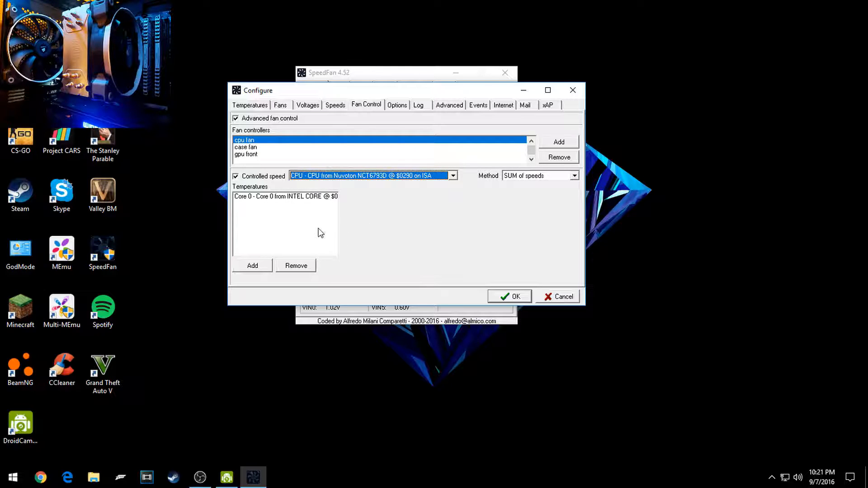
{"action": "mouse_move", "coordinate": [243, 196]}
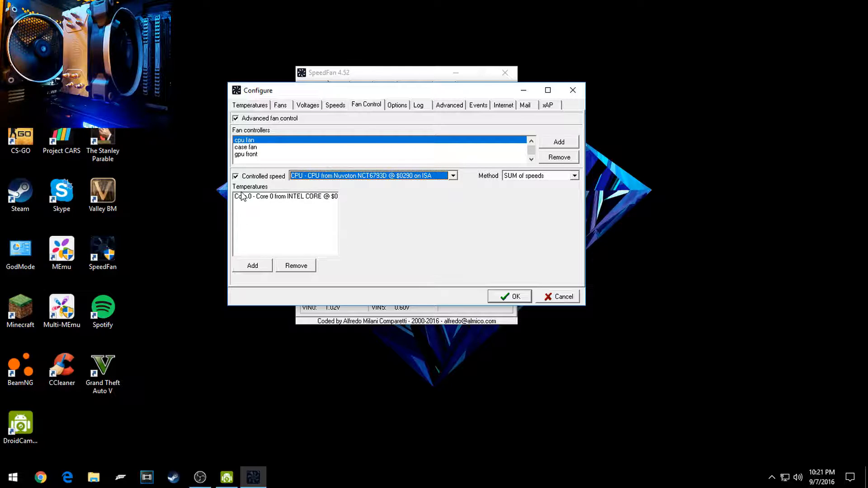
{"action": "left_click", "coordinate": [271, 196]}
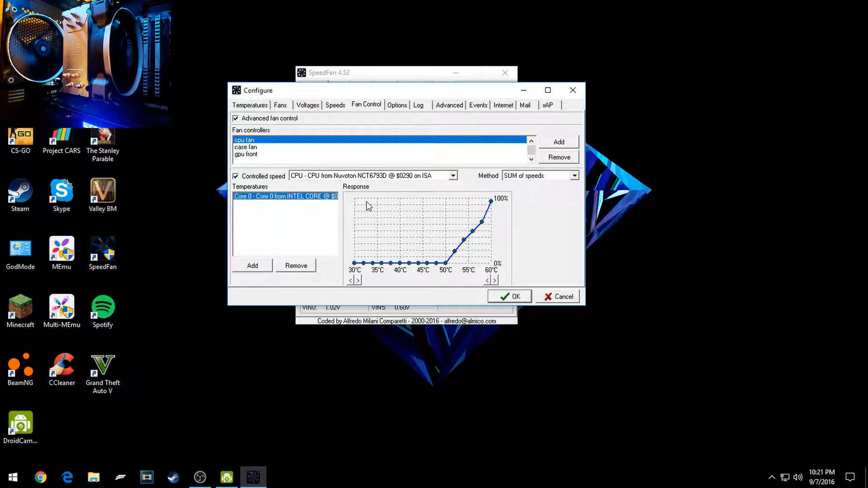
{"action": "mouse_move", "coordinate": [352, 209]}
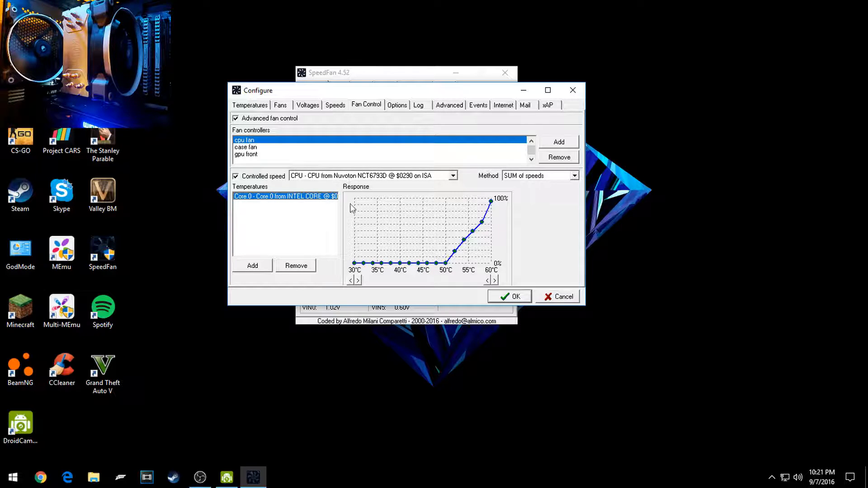
{"action": "mouse_move", "coordinate": [280, 256]}
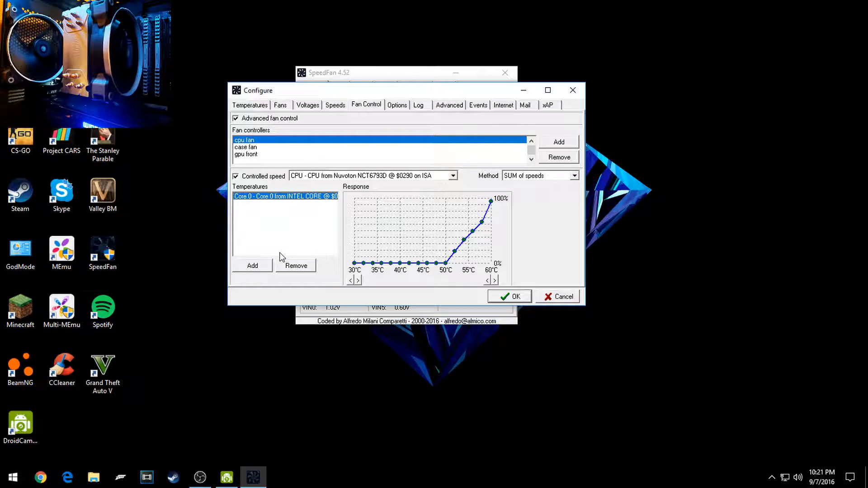
{"action": "mouse_move", "coordinate": [261, 197]}
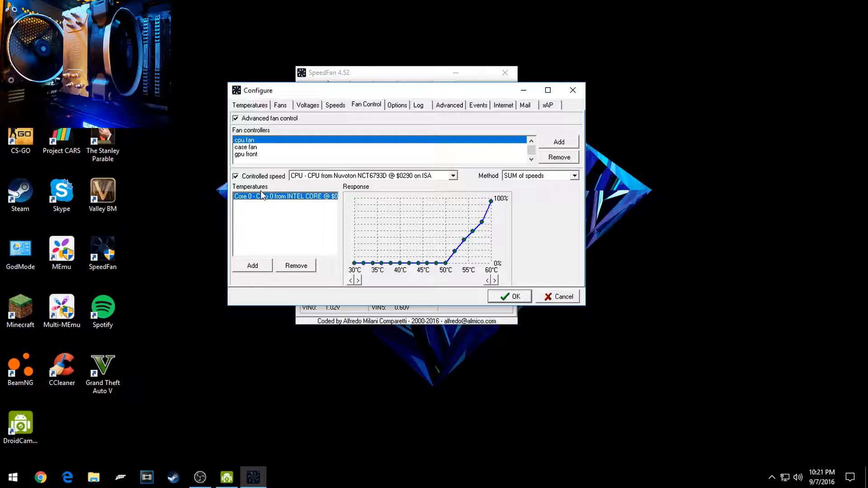
- Add a second Core 0 (INTEL CORE) temperature to the cpu fan controller
{"action": "left_click", "coordinate": [253, 265]}
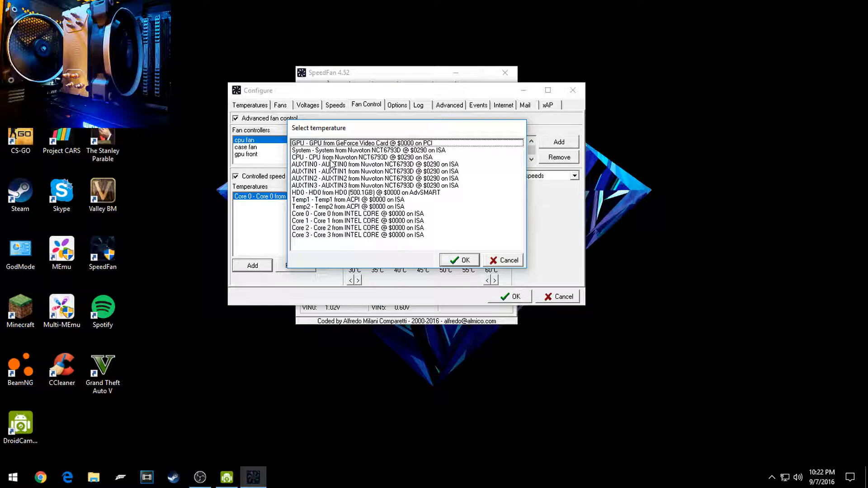
{"action": "mouse_move", "coordinate": [399, 167]}
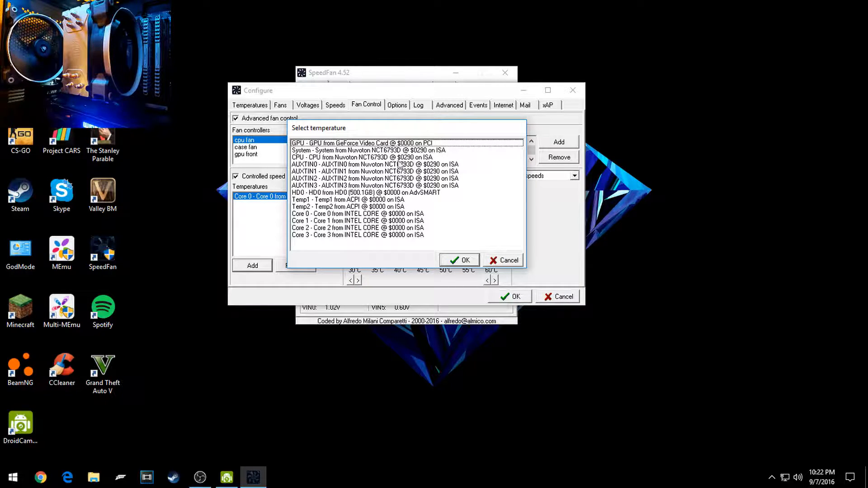
{"action": "left_click", "coordinate": [359, 214]}
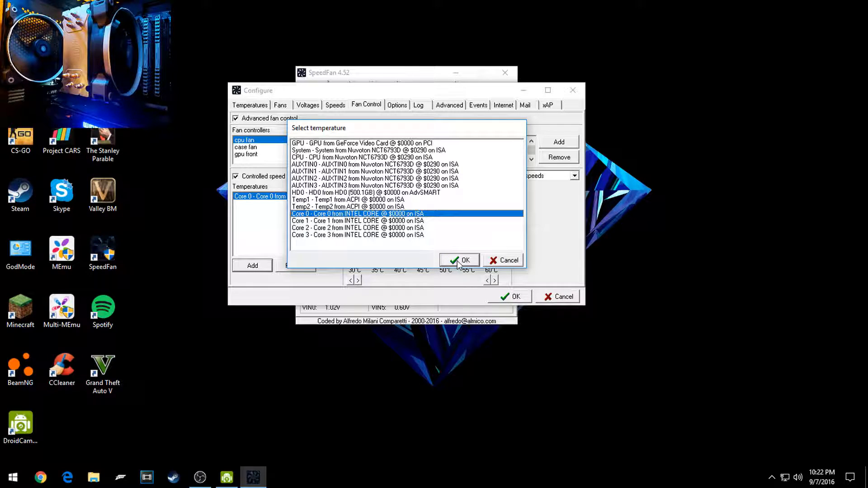
{"action": "left_click", "coordinate": [460, 261]}
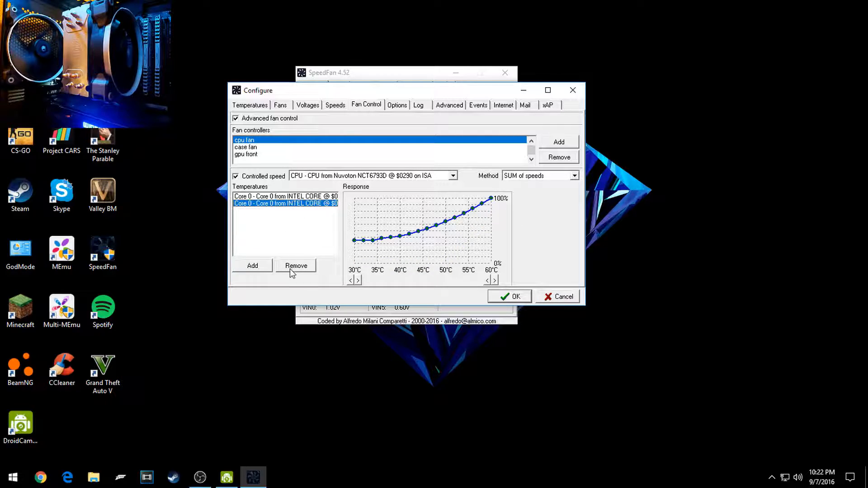
{"action": "left_click", "coordinate": [295, 266]}
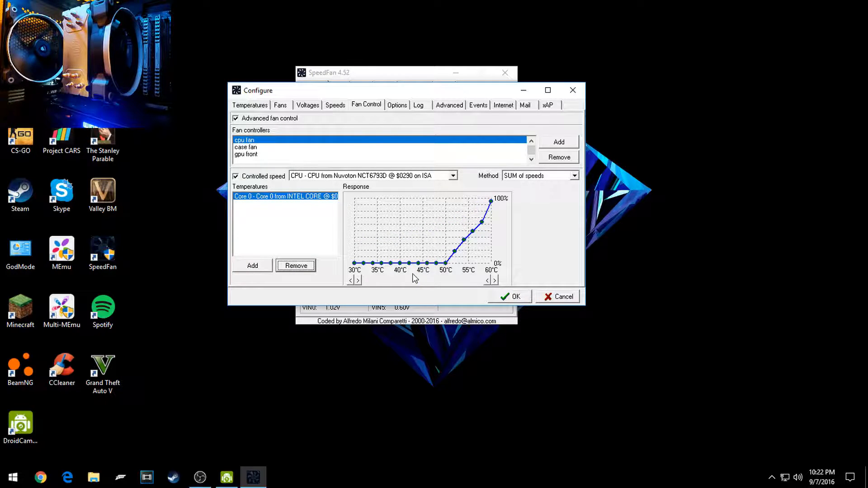
{"action": "mouse_move", "coordinate": [454, 264]}
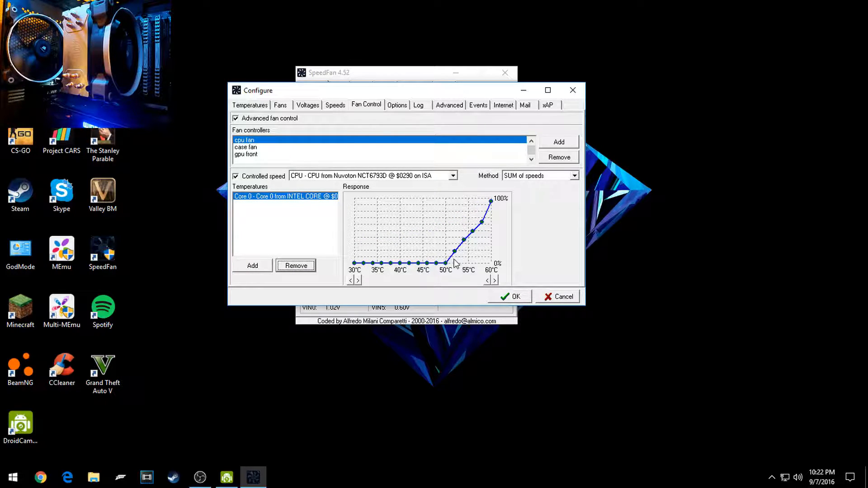
{"action": "mouse_move", "coordinate": [524, 261]}
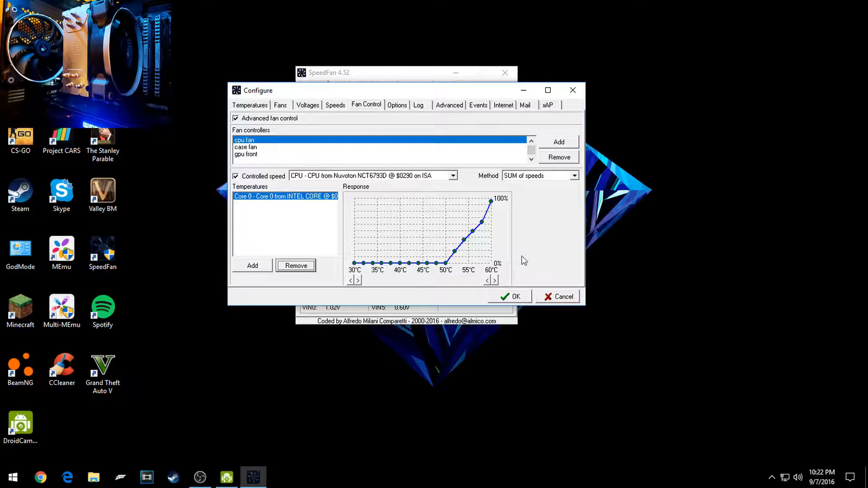
{"action": "mouse_move", "coordinate": [386, 256]}
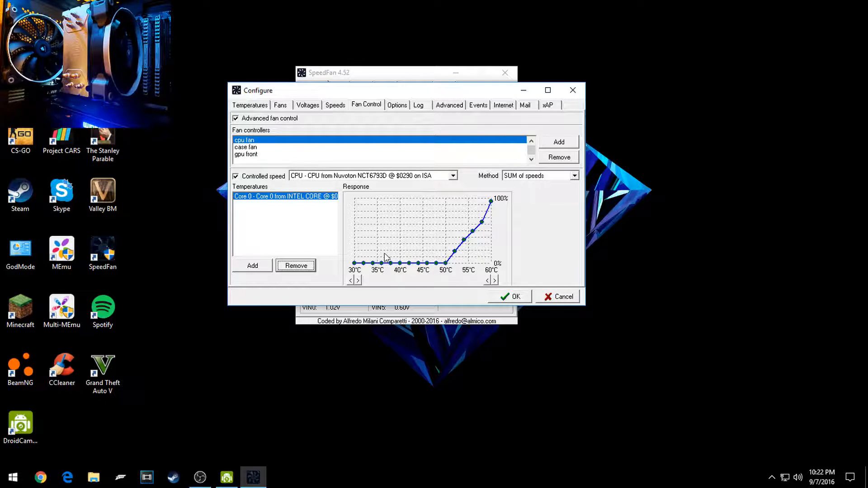
{"action": "mouse_move", "coordinate": [483, 259]}
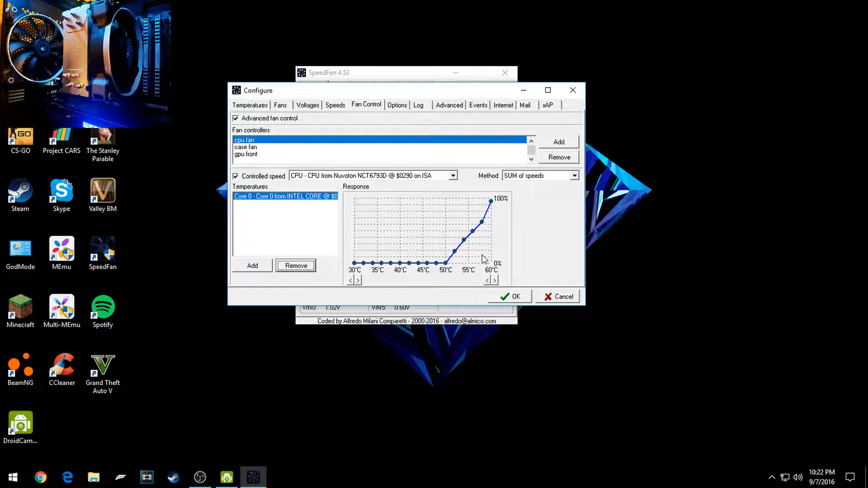
{"action": "mouse_move", "coordinate": [498, 269]}
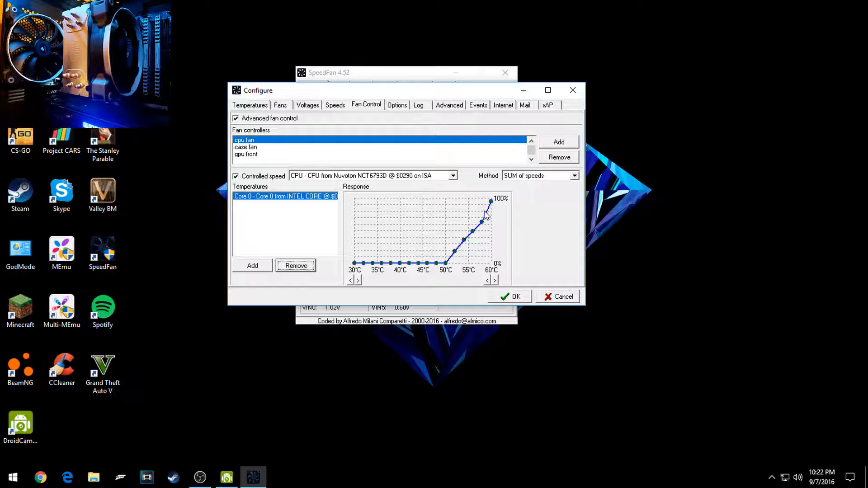
{"action": "mouse_move", "coordinate": [373, 216]}
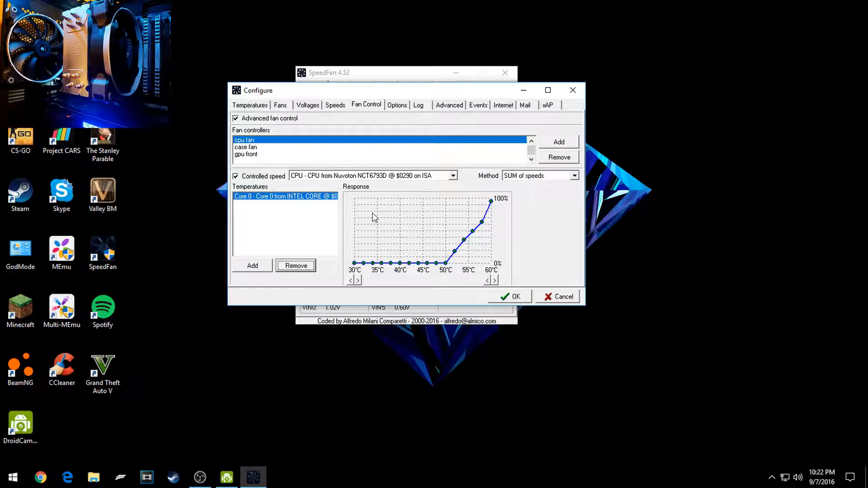
{"action": "mouse_move", "coordinate": [467, 247]}
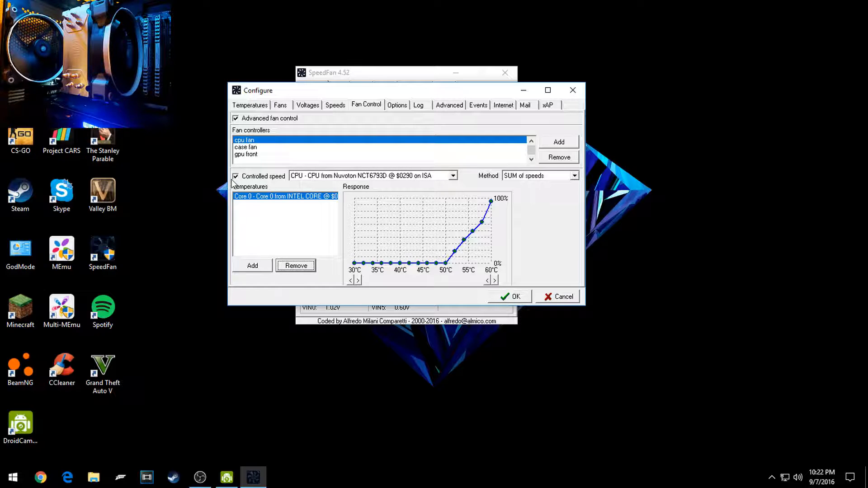
- Review the case fan and gpu front controllers' settings
{"action": "left_click", "coordinate": [246, 147]}
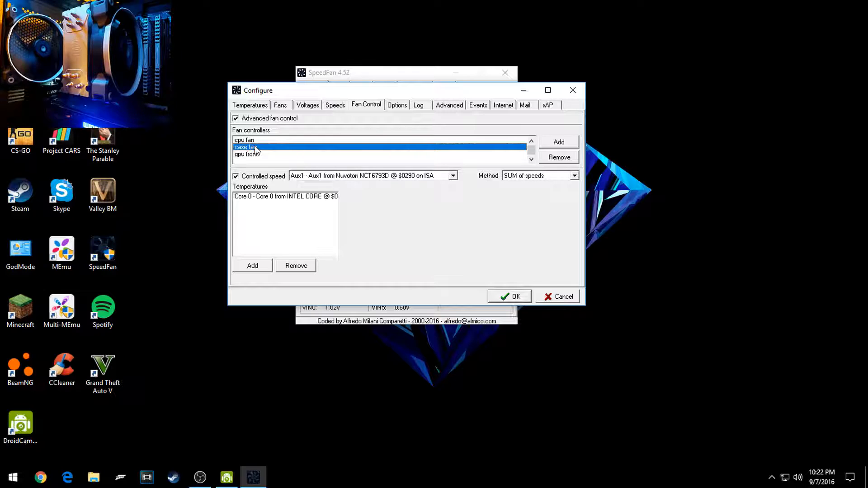
{"action": "mouse_move", "coordinate": [329, 161]}
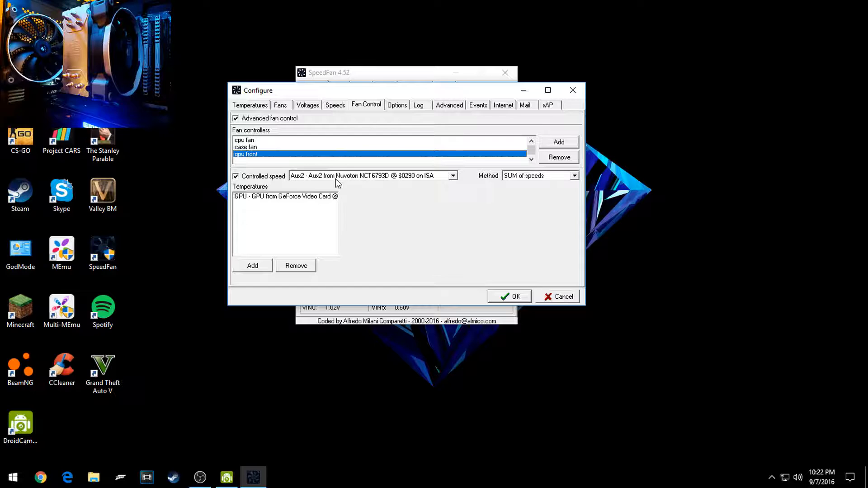
{"action": "left_click", "coordinate": [509, 297]}
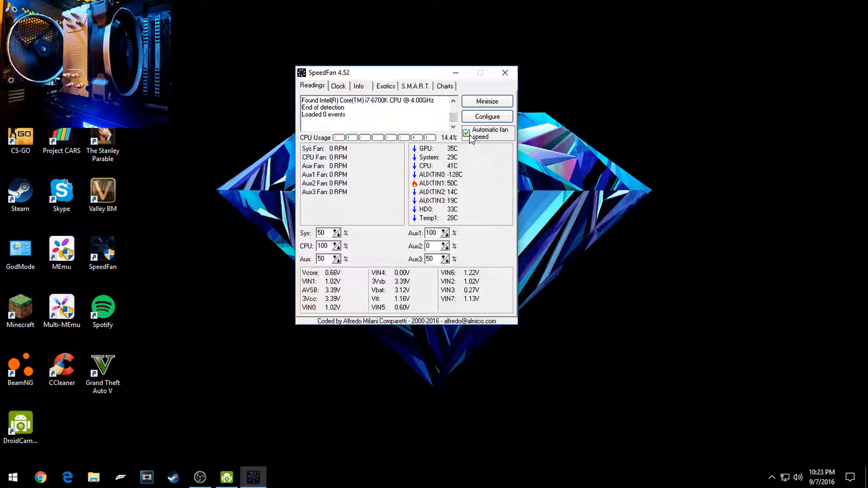
- Lower the CPU fan to 0% and Aux1 to 1%, then re-enable automatic fan speed
{"action": "left_click", "coordinate": [466, 132]}
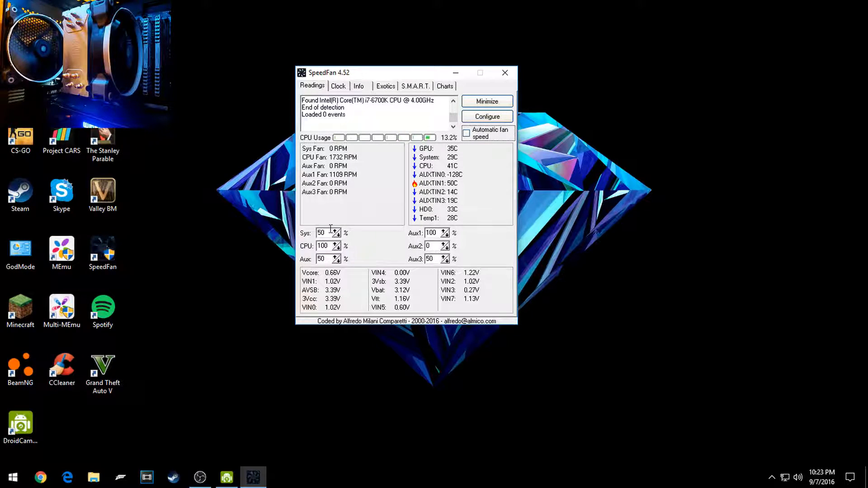
{"action": "left_click", "coordinate": [339, 247]}
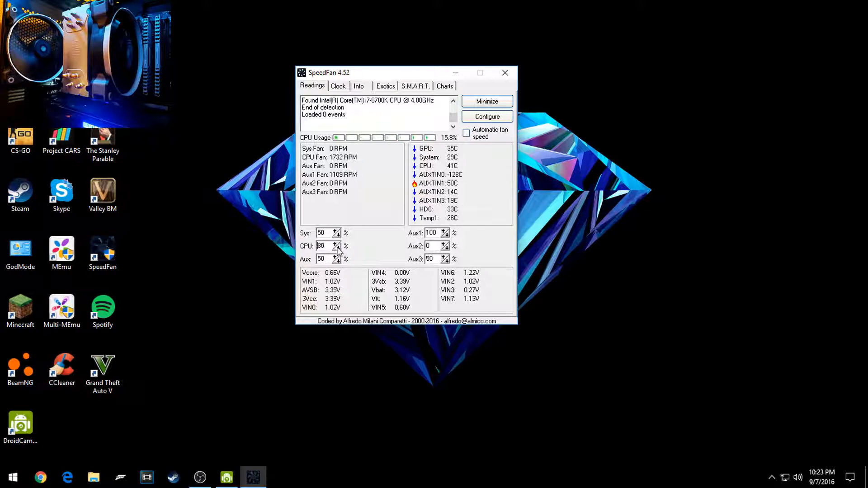
{"action": "left_click", "coordinate": [337, 248]}
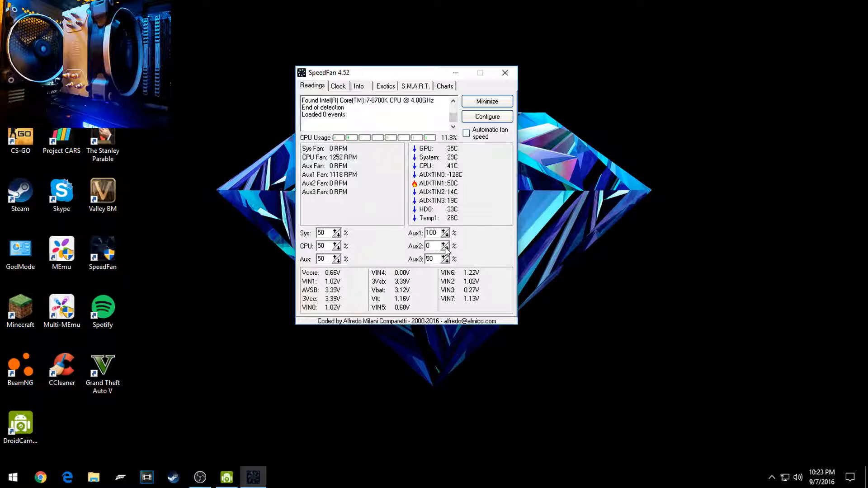
{"action": "left_click", "coordinate": [446, 235]}
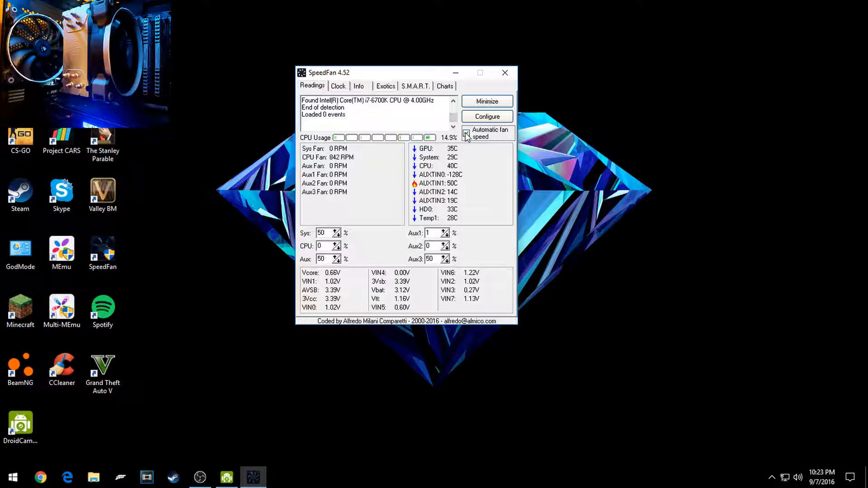
{"action": "left_click", "coordinate": [466, 133]}
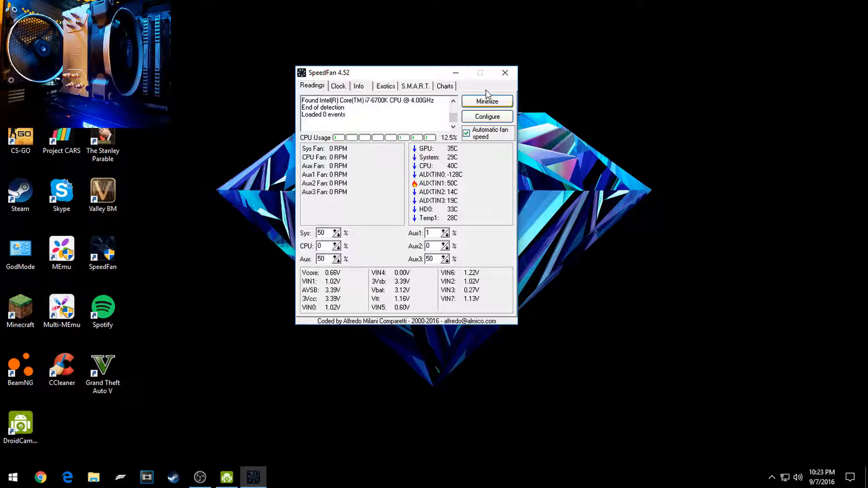
{"action": "mouse_move", "coordinate": [452, 68]}
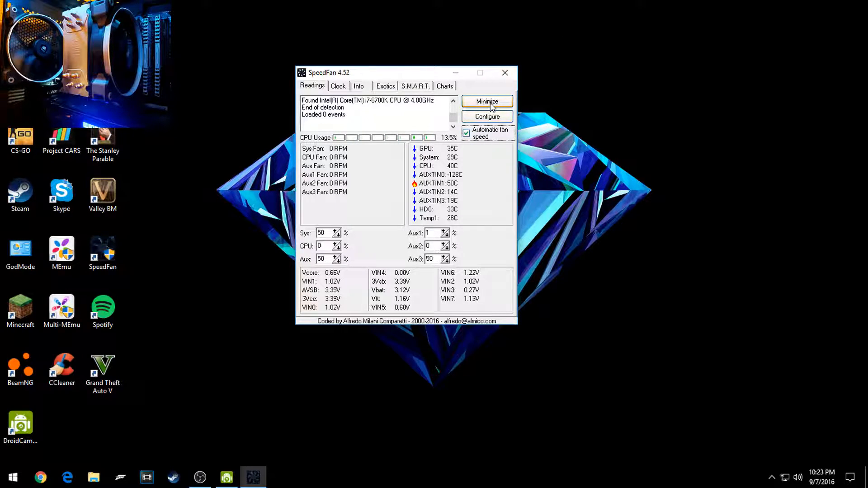
{"action": "left_click", "coordinate": [487, 101]}
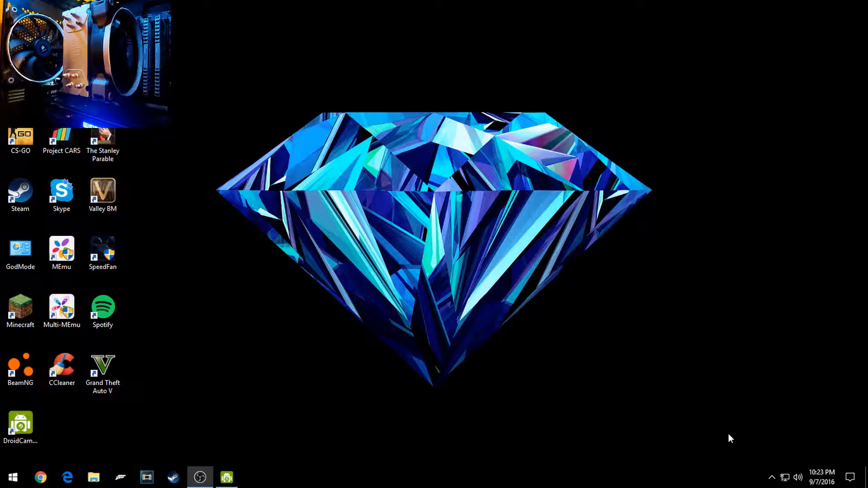
{"action": "left_click", "coordinate": [771, 478]}
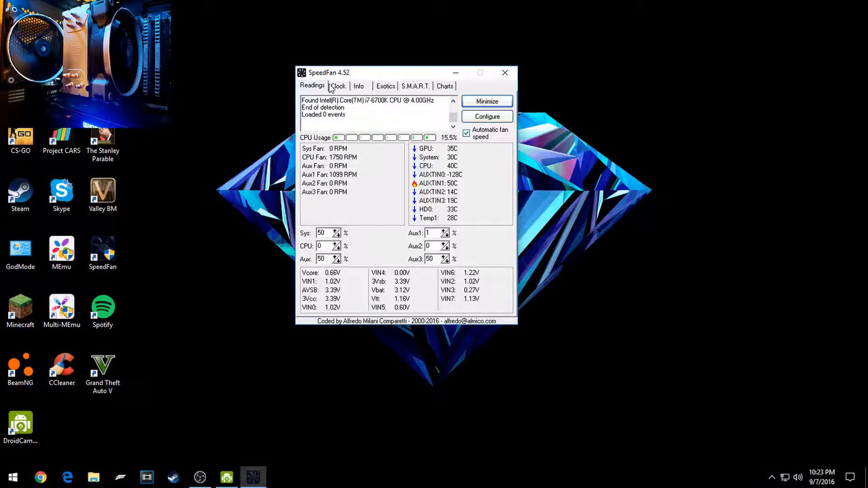
{"action": "left_click", "coordinate": [337, 85]}
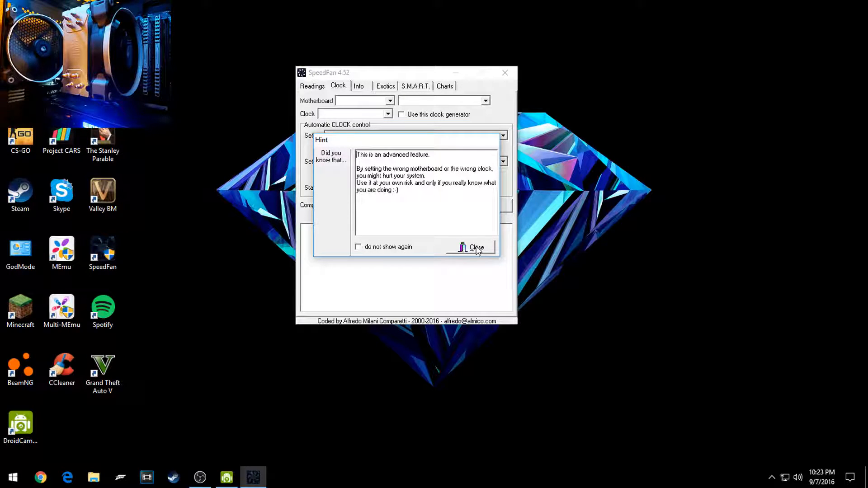
{"action": "left_click", "coordinate": [475, 246]}
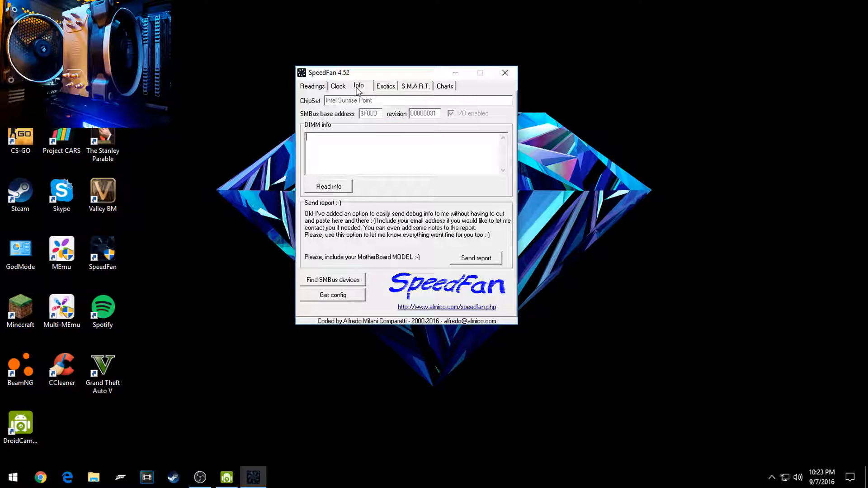
{"action": "left_click", "coordinate": [385, 85]}
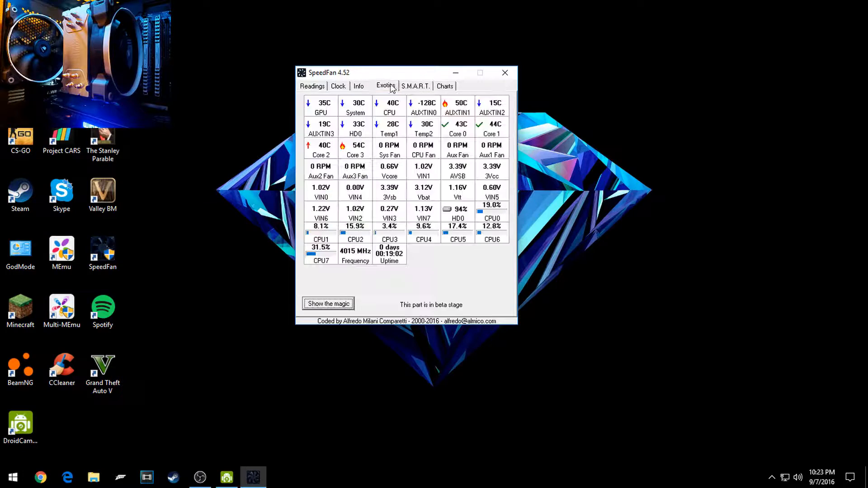
{"action": "left_click", "coordinate": [312, 86]}
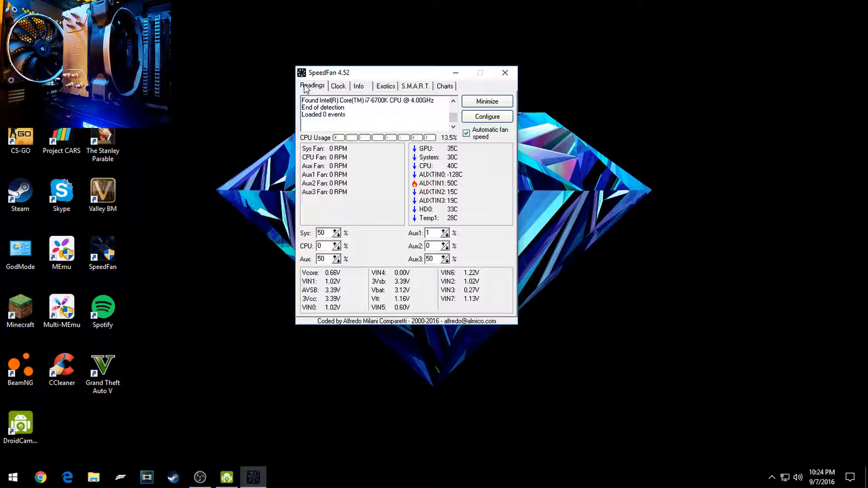
{"action": "mouse_move", "coordinate": [353, 344]}
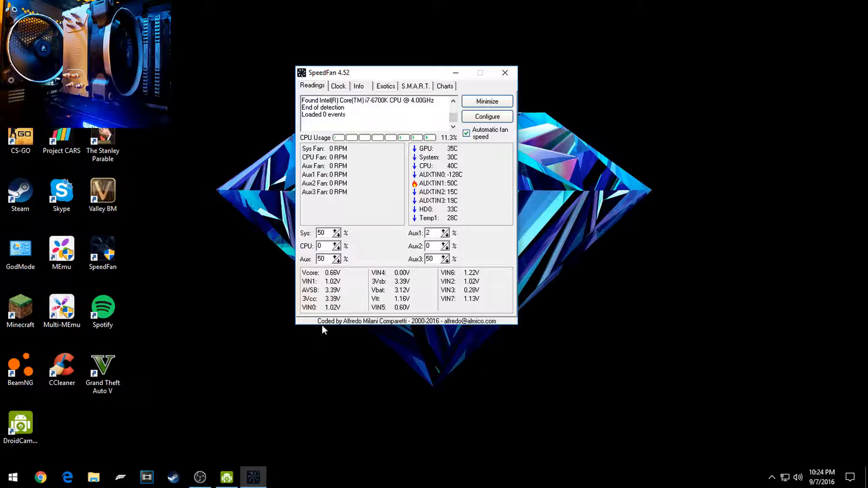
{"action": "mouse_move", "coordinate": [375, 89]}
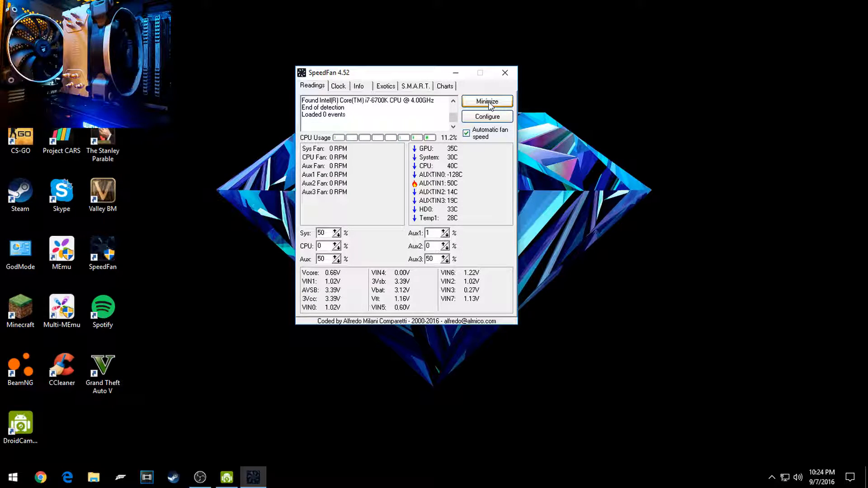
- Minimize SpeedFan to the system tray
{"action": "left_click", "coordinate": [486, 101]}
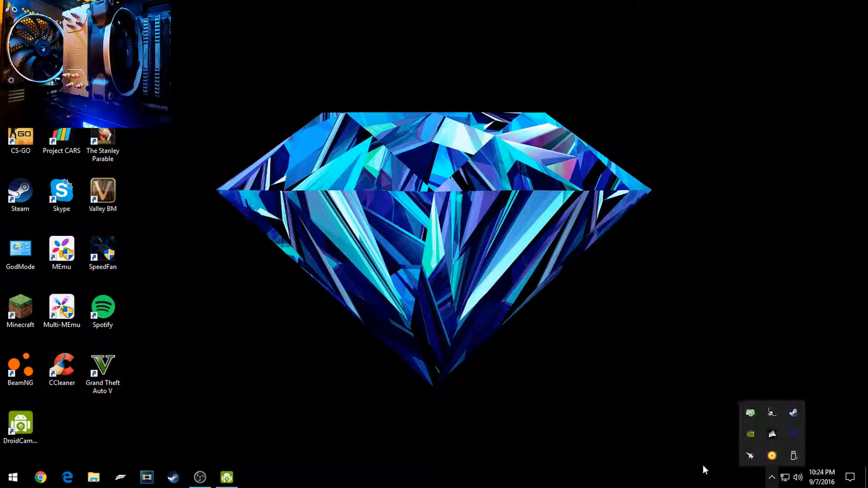
{"action": "mouse_move", "coordinate": [102, 252]}
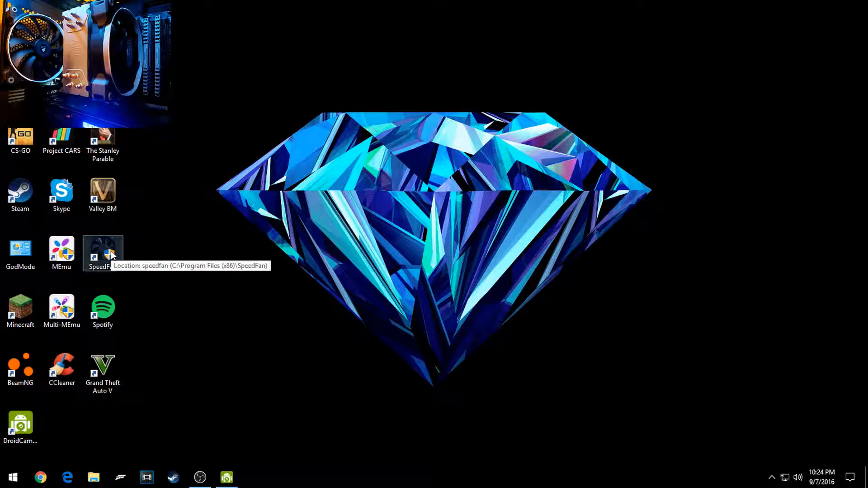
{"action": "mouse_move", "coordinate": [215, 435]}
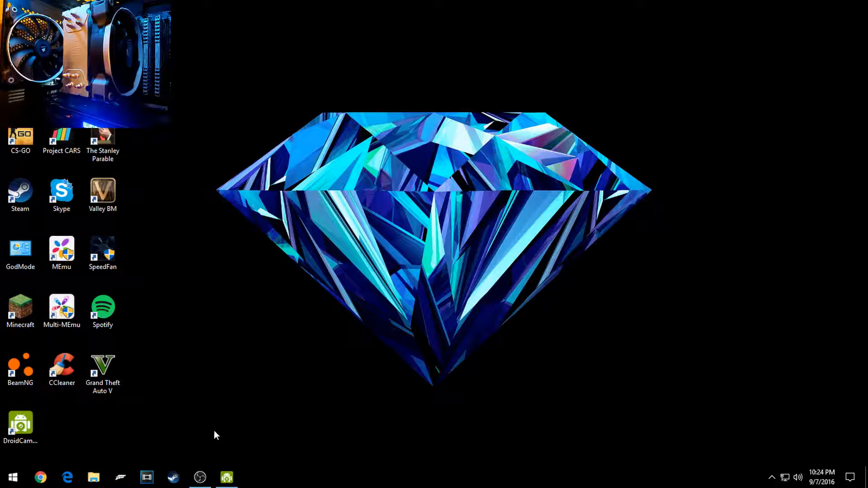